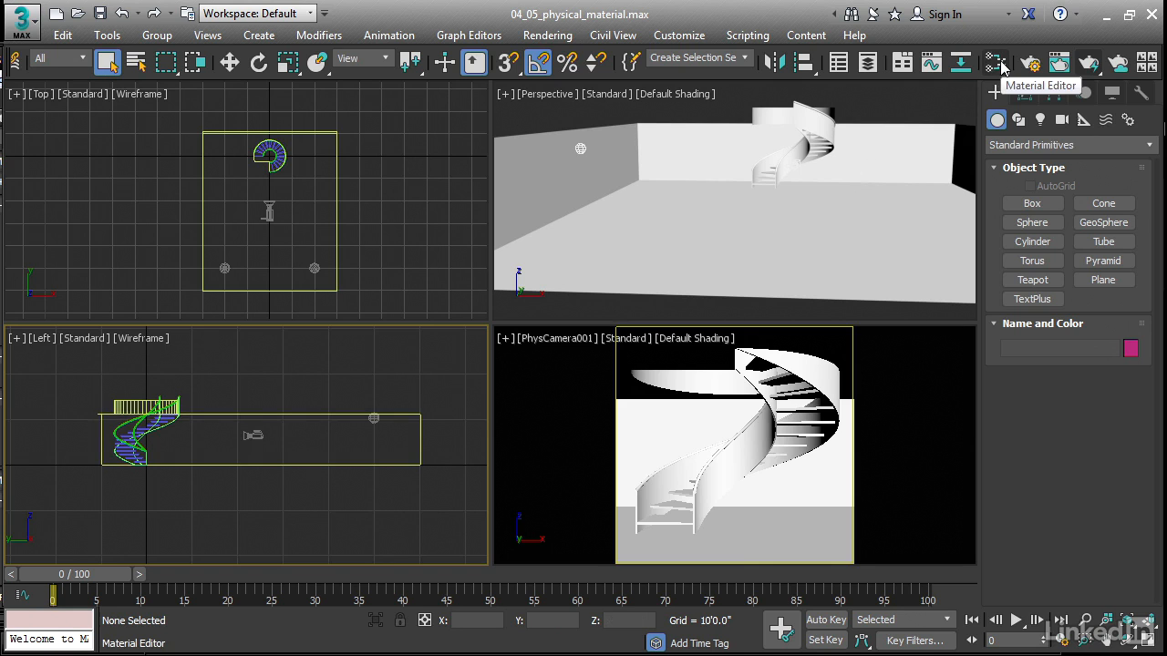
Show the Physical Material node's parameters in the Slate Material Editor after checking the standard material
left_click(995, 62)
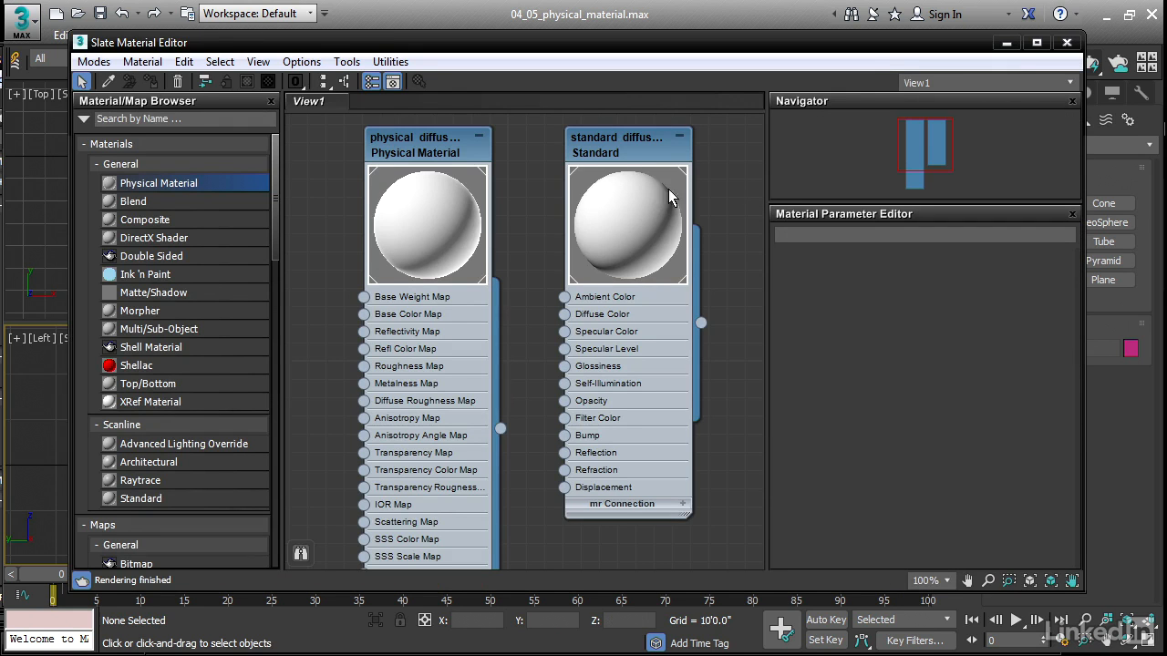
left_click(627, 144)
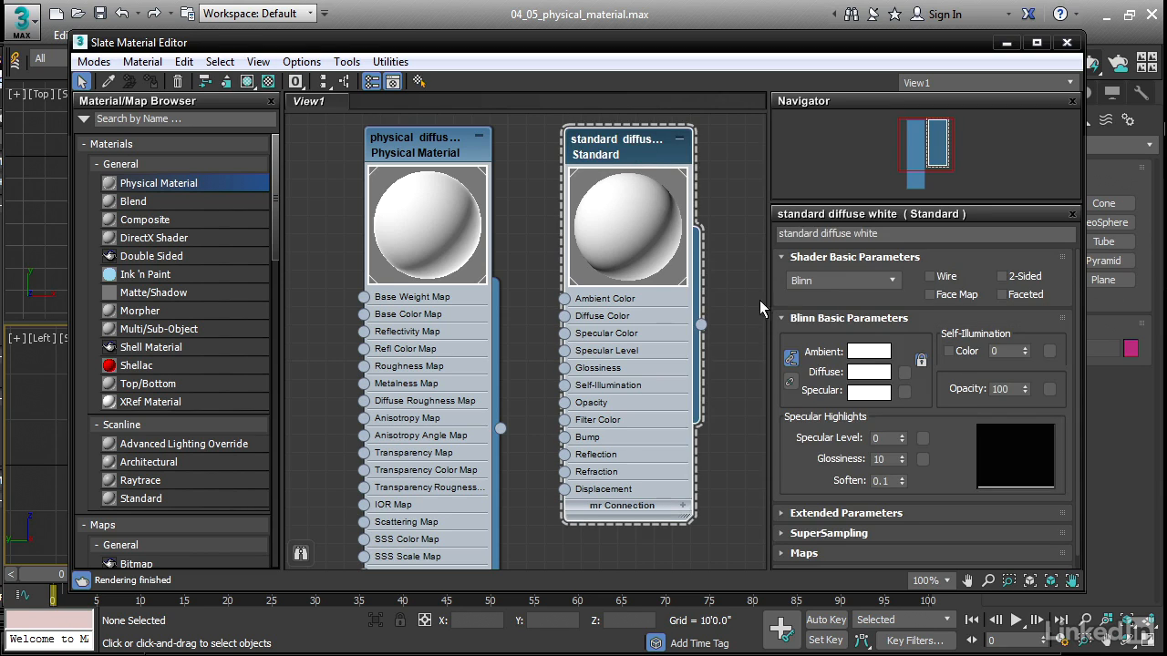
mouse_move(962, 467)
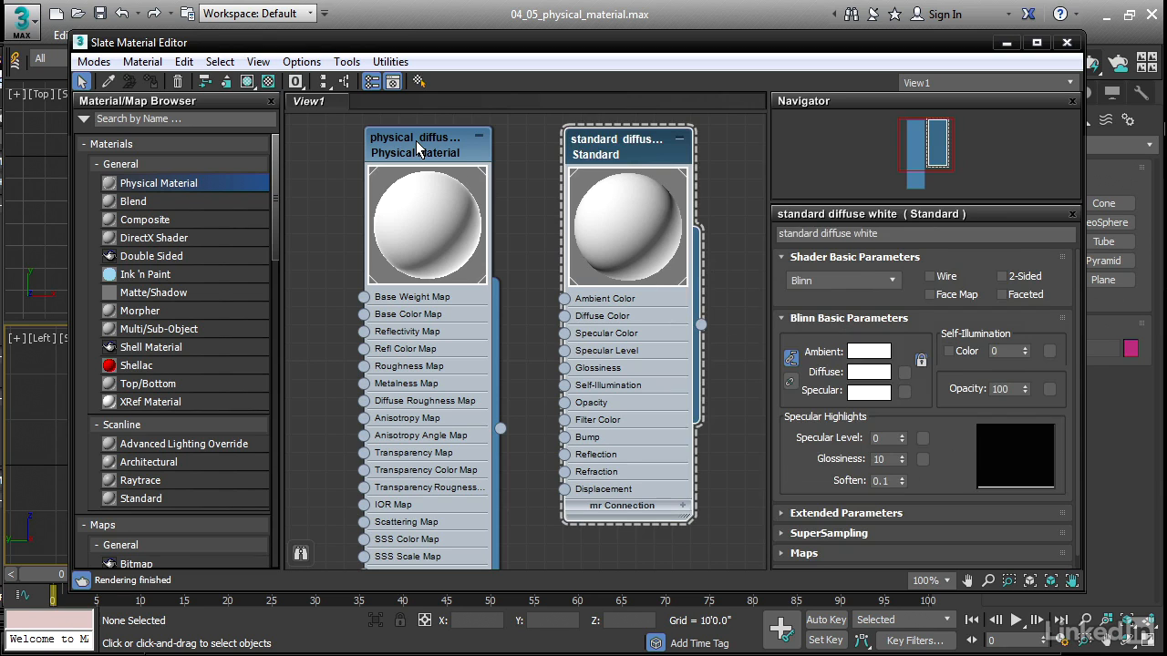
left_click(427, 146)
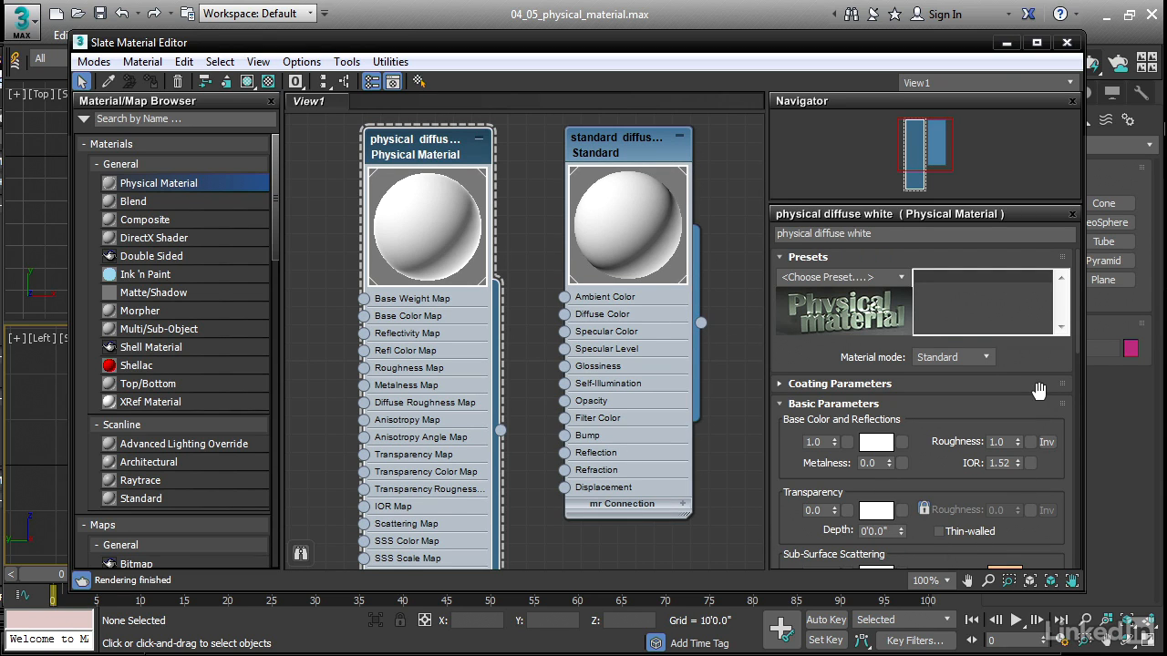
mouse_move(908, 293)
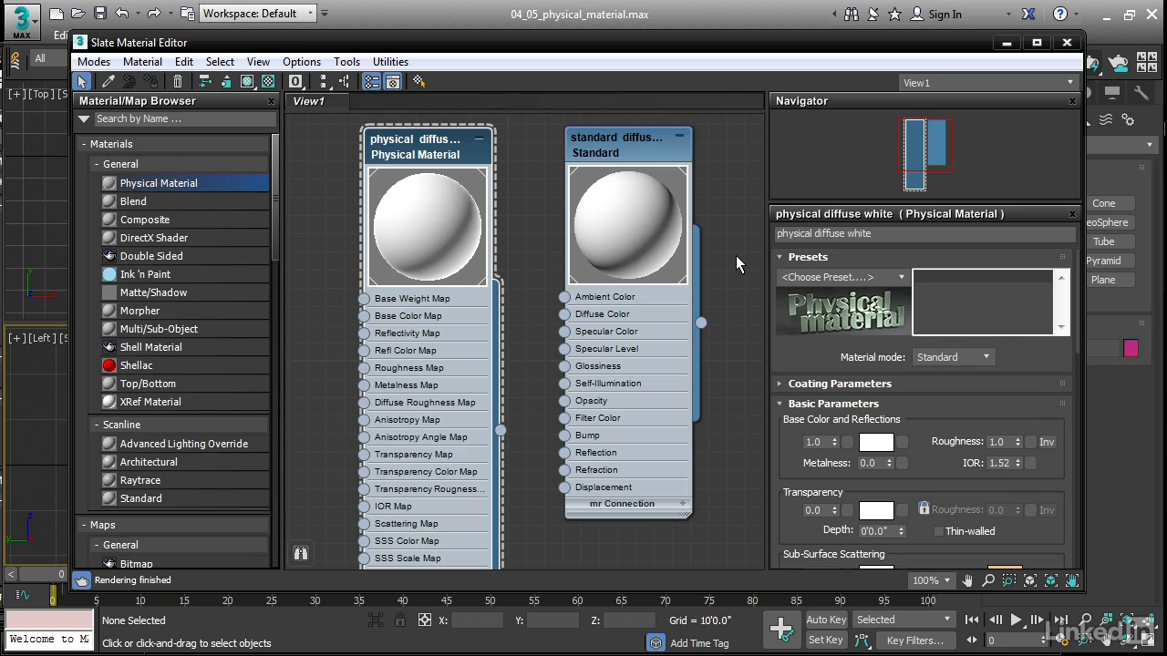
mouse_move(423, 255)
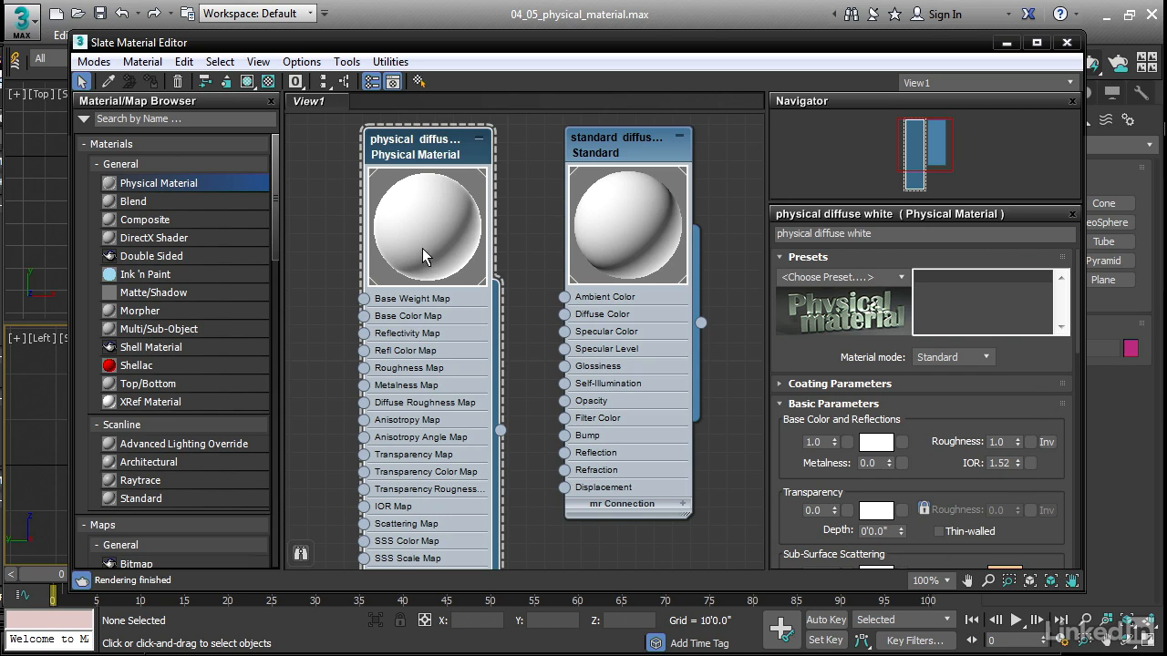
mouse_move(738, 255)
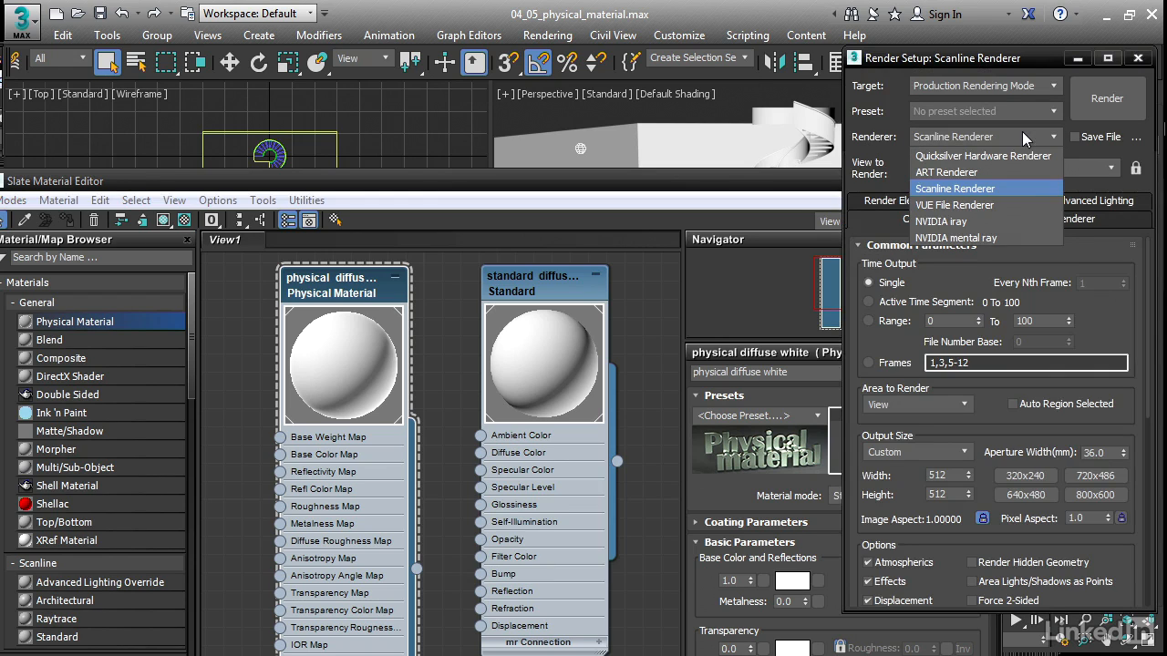
Choose a new production renderer in Render Setup and reselect the physical diffuse white material
left_click(946, 171)
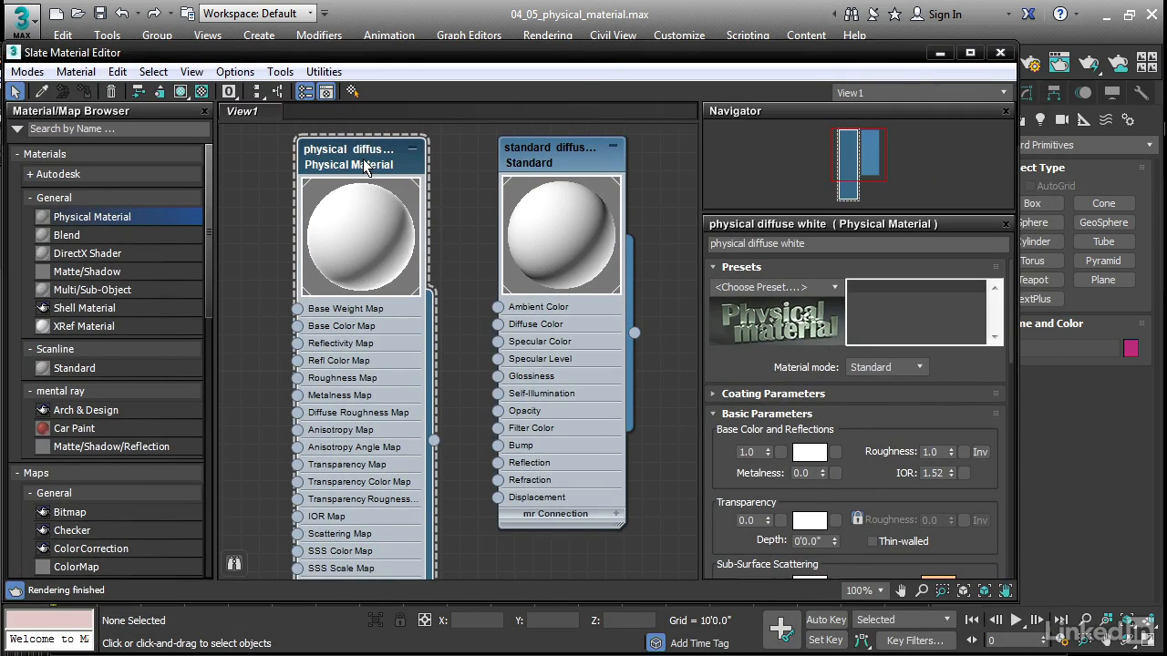
left_click(556, 155)
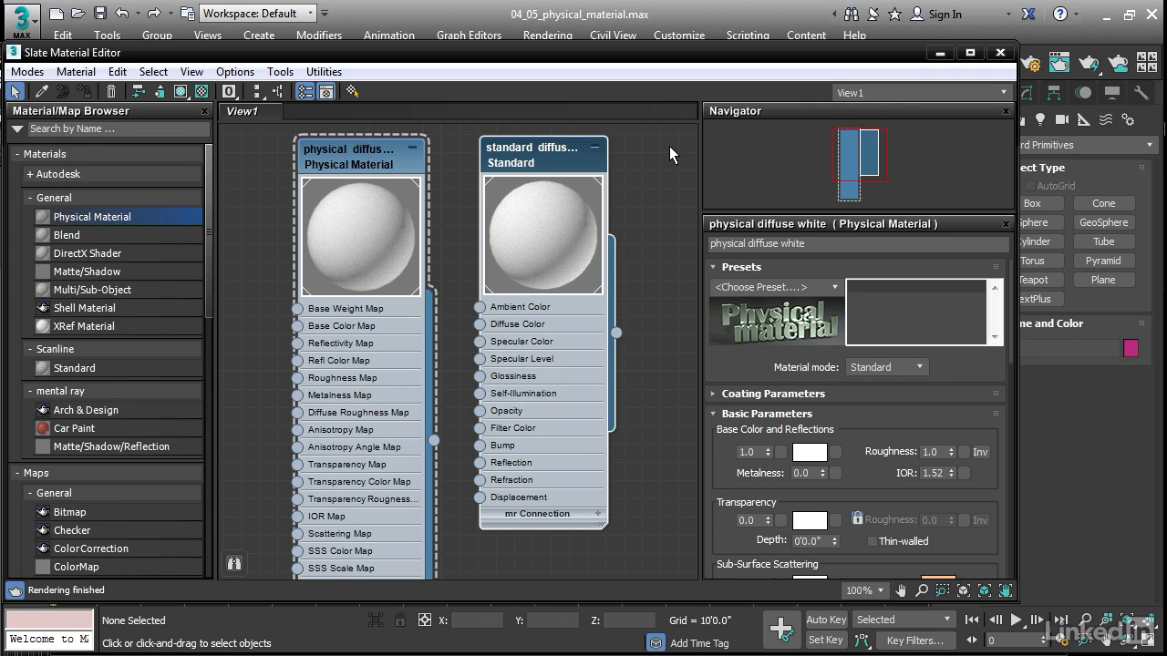
mouse_move(565, 251)
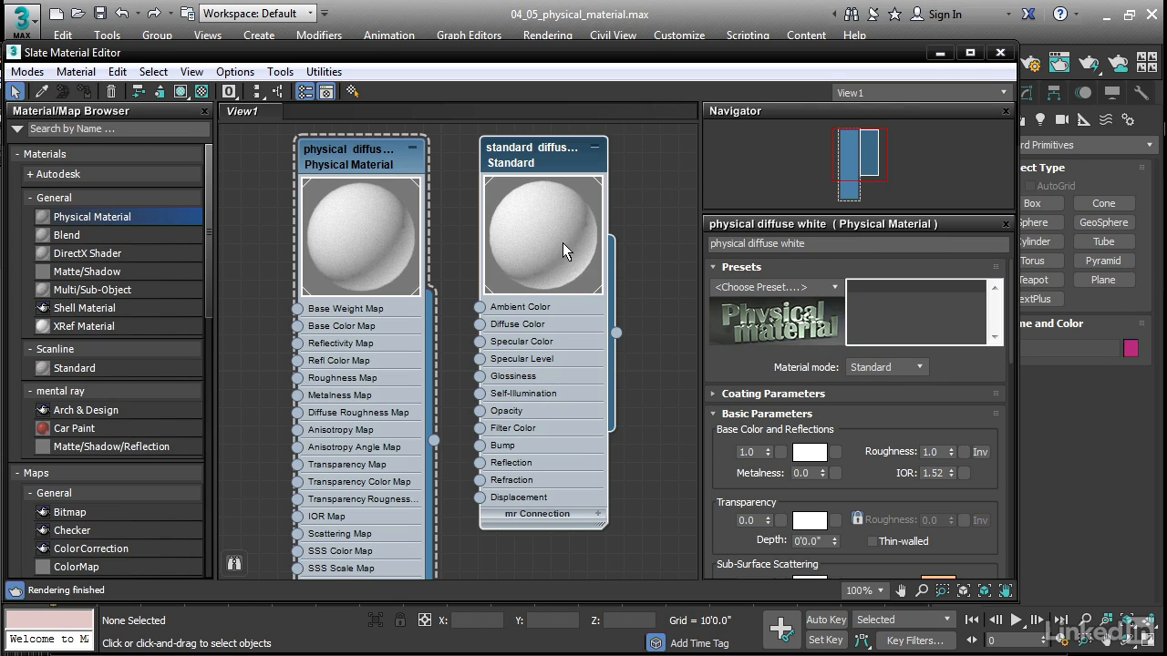
mouse_move(337, 252)
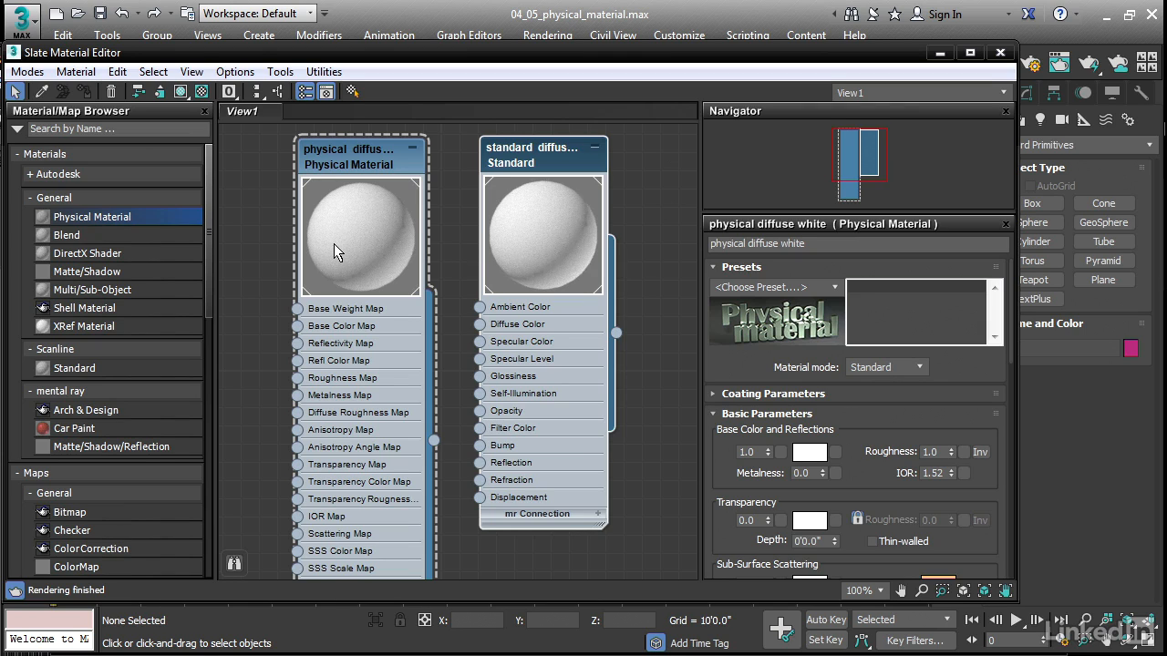
mouse_move(355, 252)
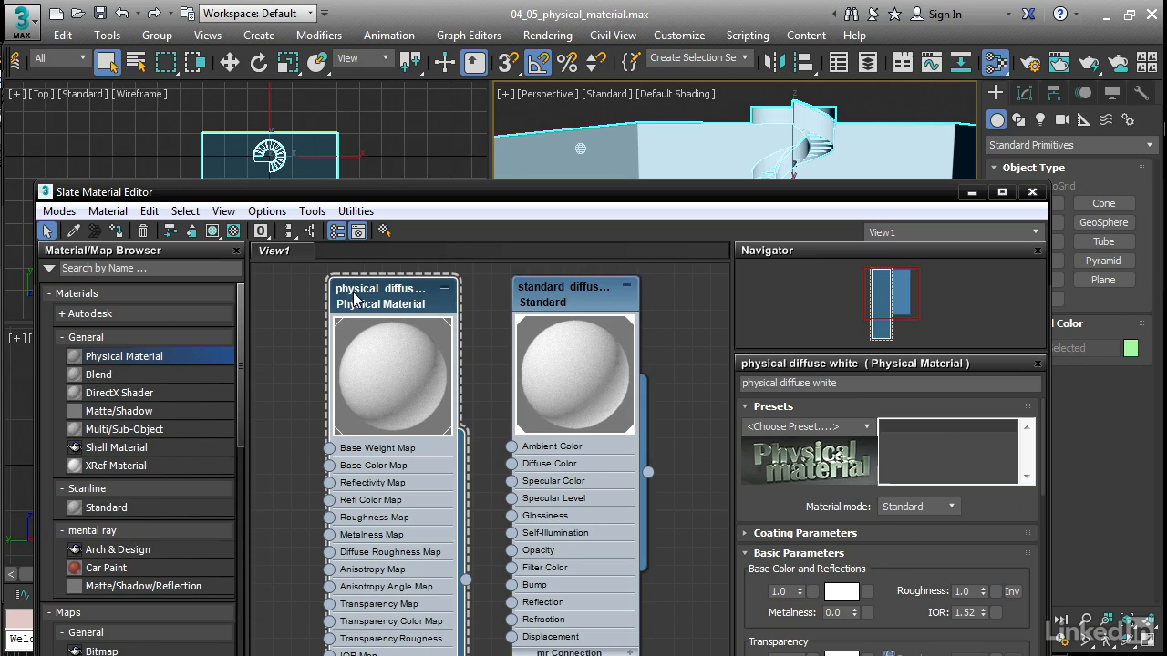
mouse_move(119, 230)
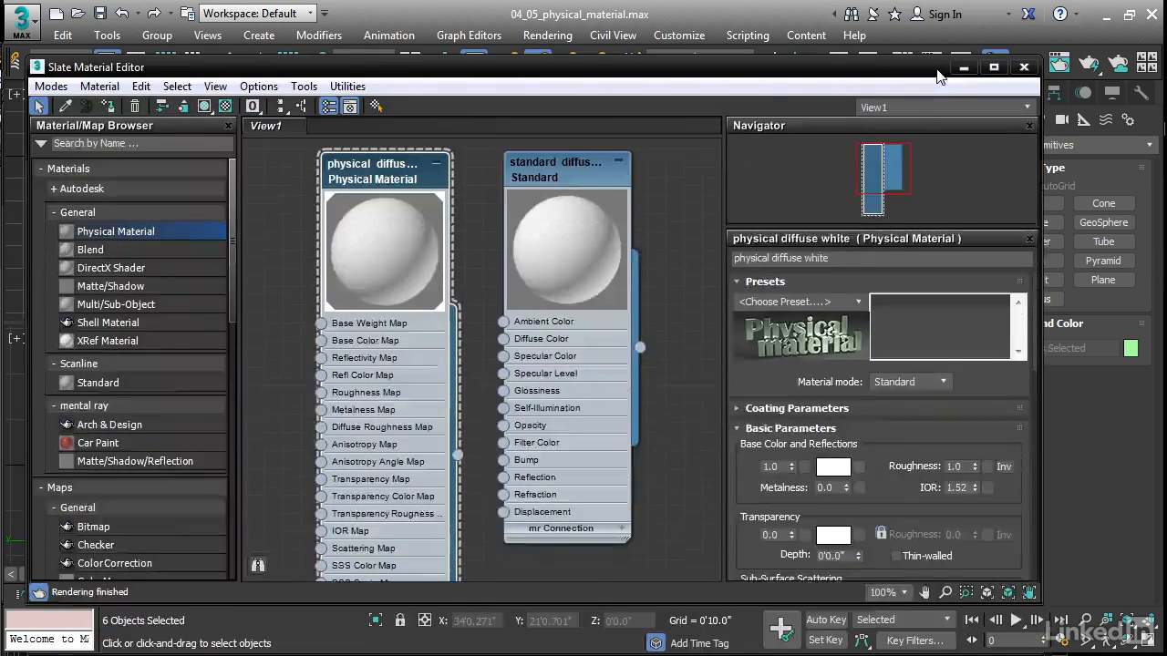
Minimize the Slate Material Editor to reveal the staircase viewports
left_click(1023, 66)
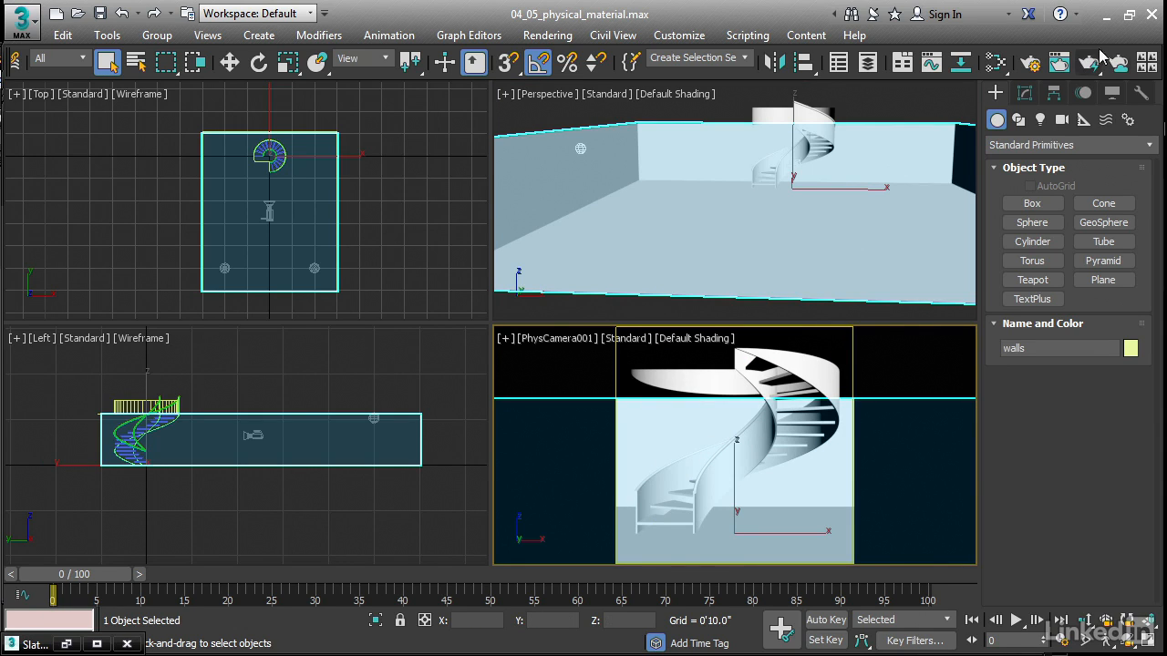
left_click(1088, 62)
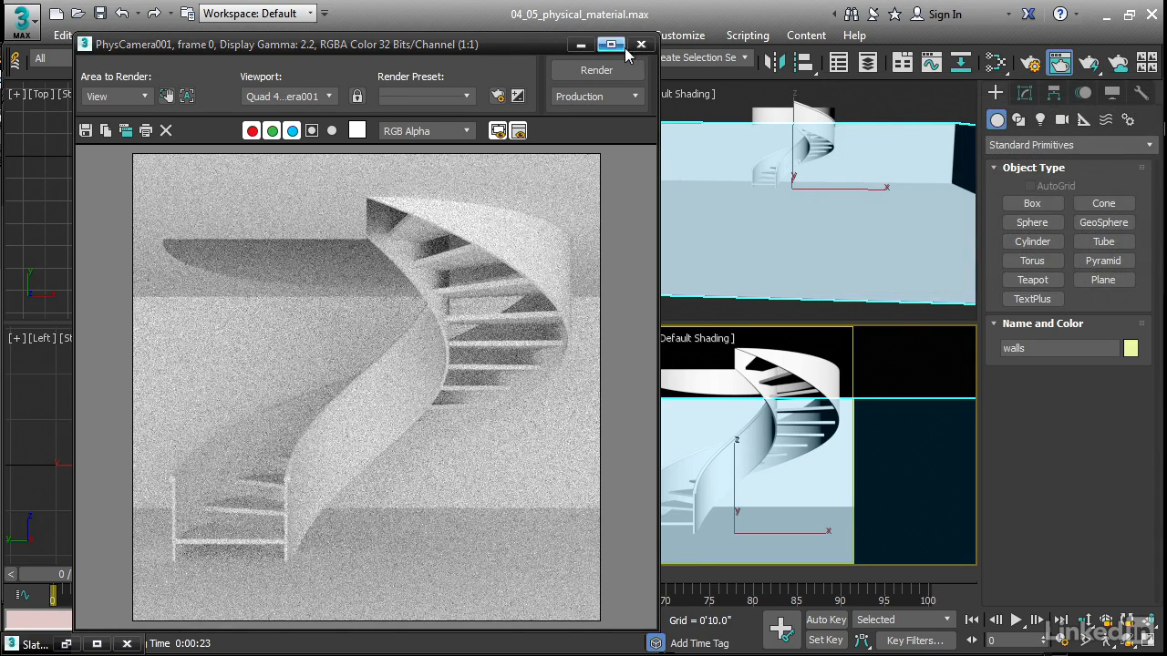
left_click(640, 44)
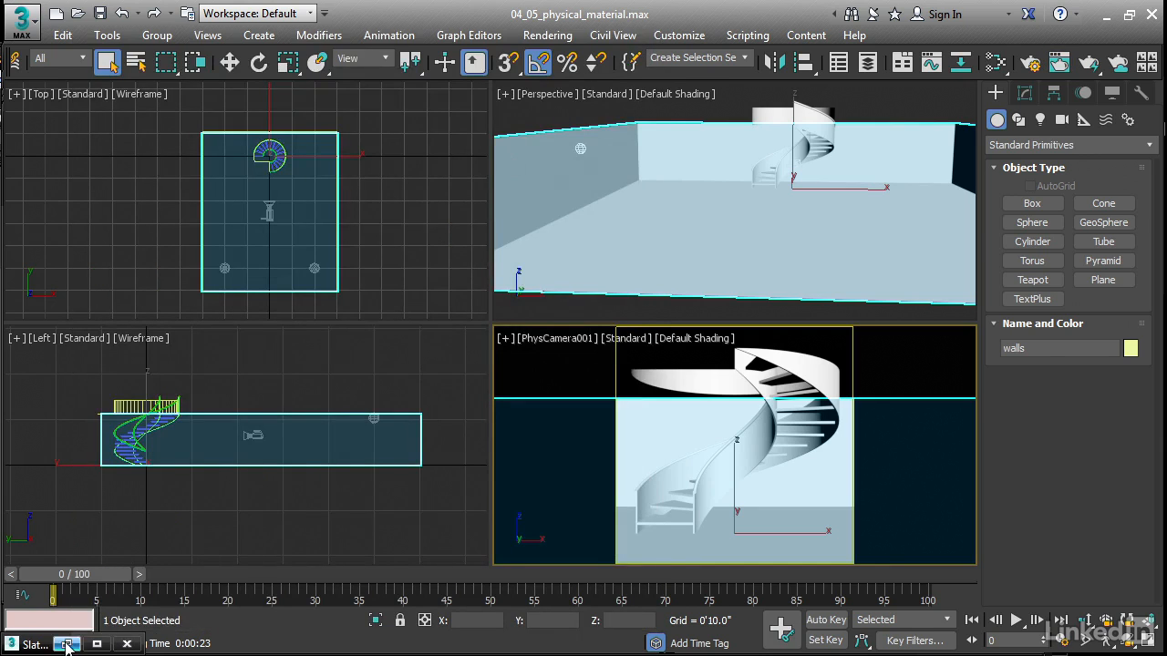
Add a Physical Material node and start renaming it 'stairs' for the Satin Varnished Wood preset
left_click(69, 643)
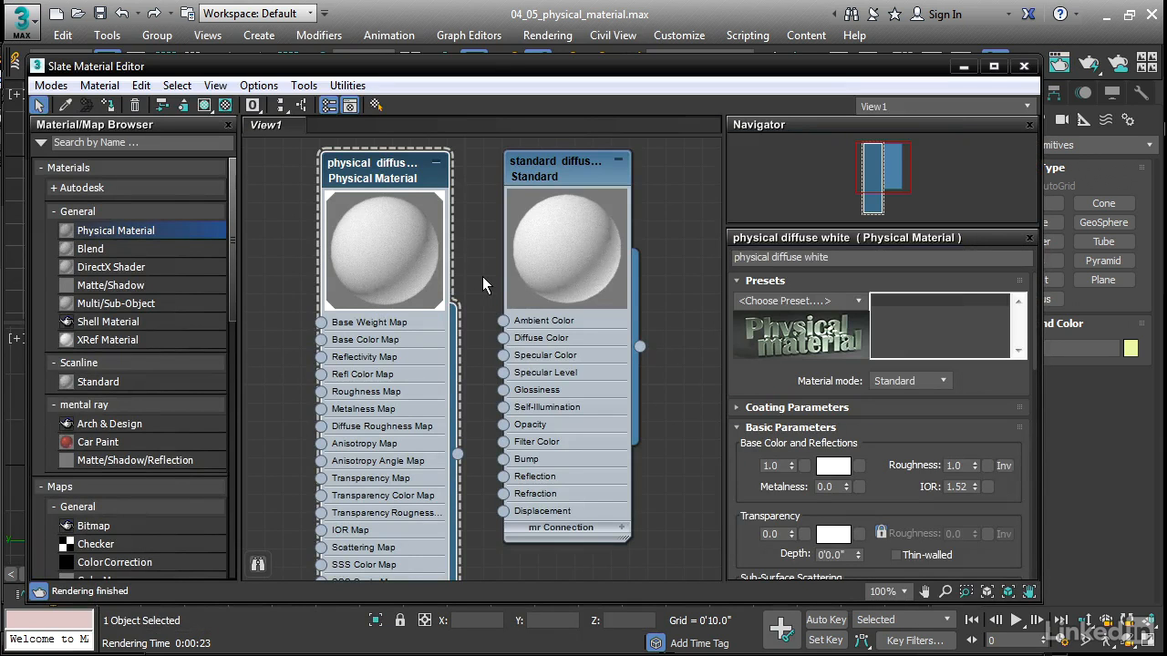
mouse_move(472, 246)
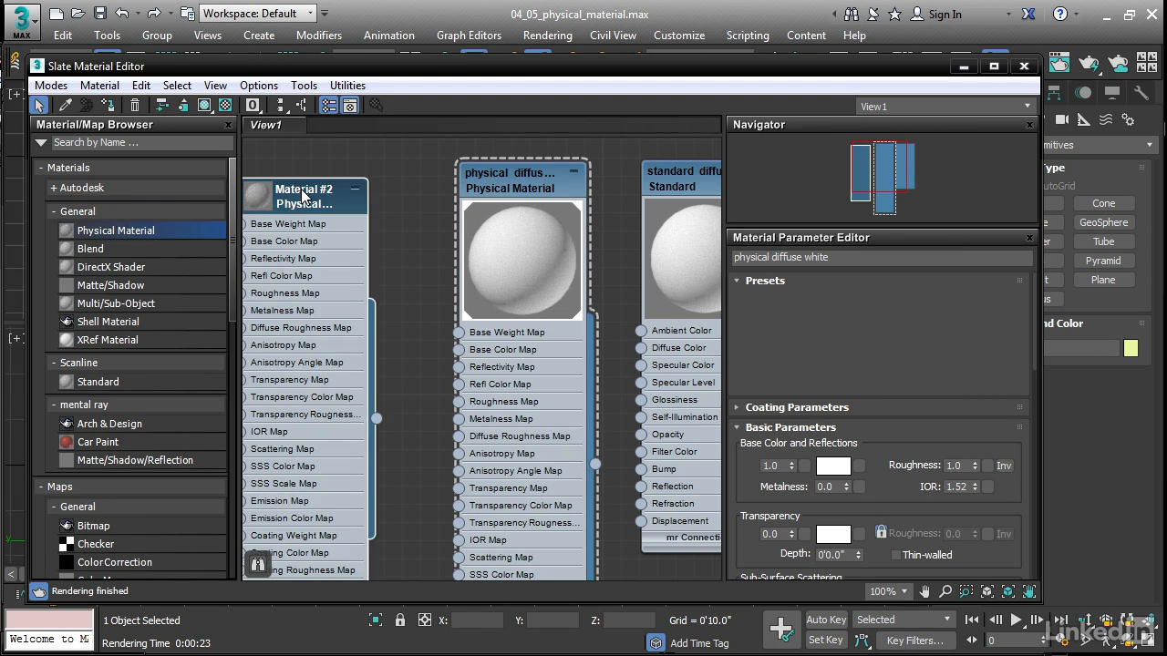
left_click(303, 197)
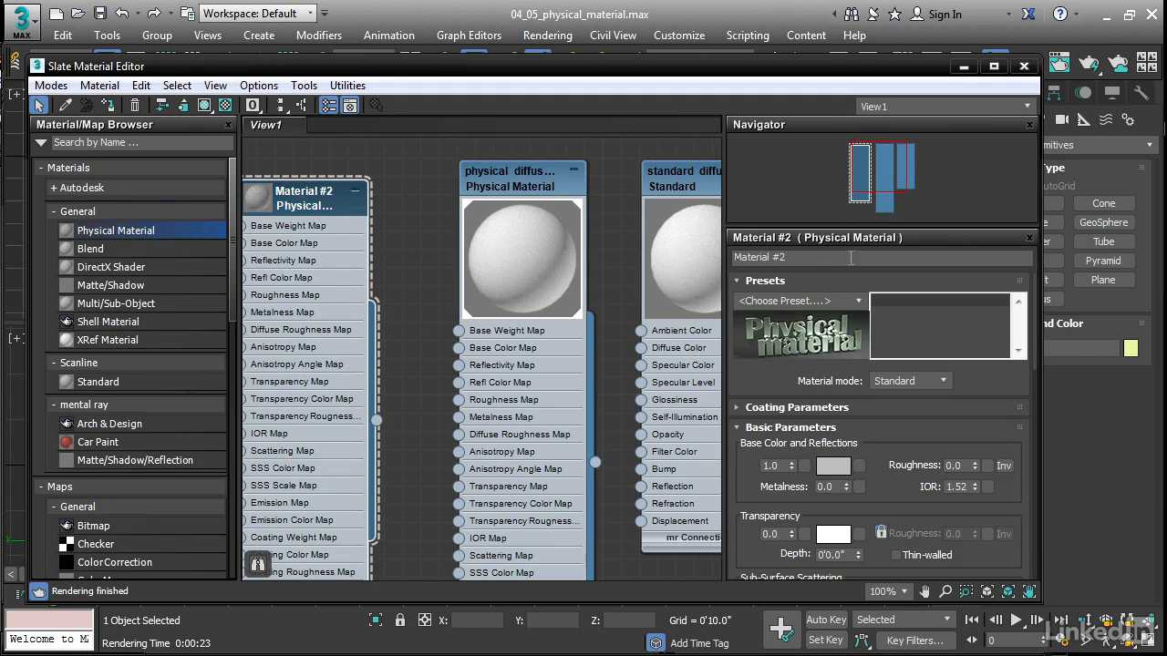
type("stairs")
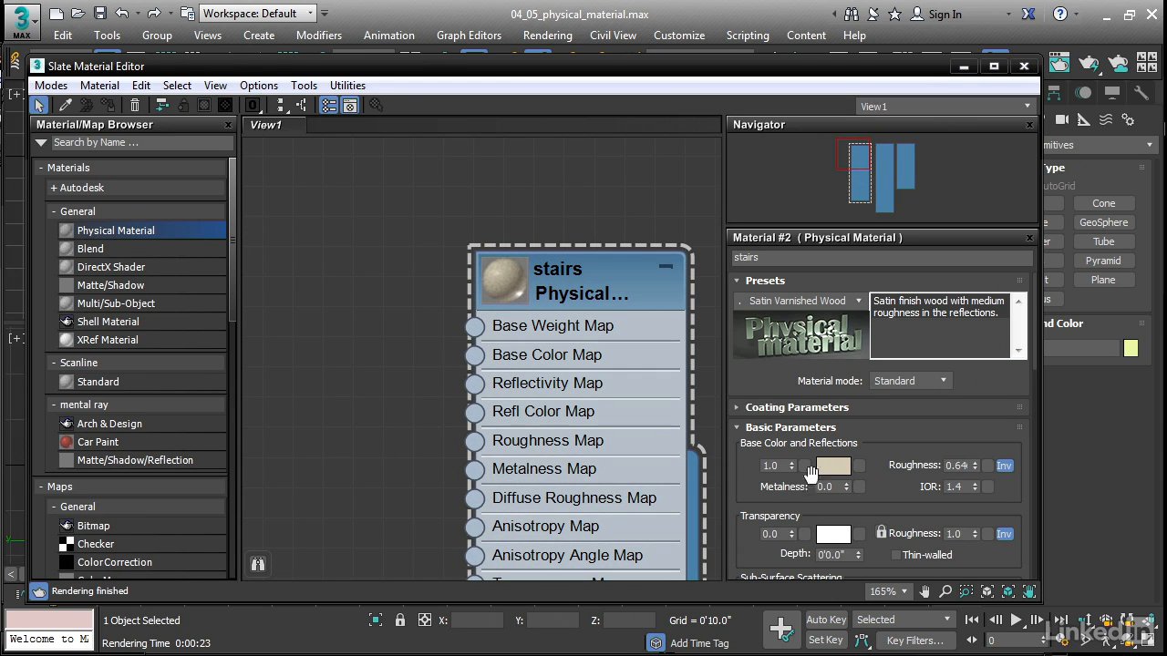
mouse_move(842, 472)
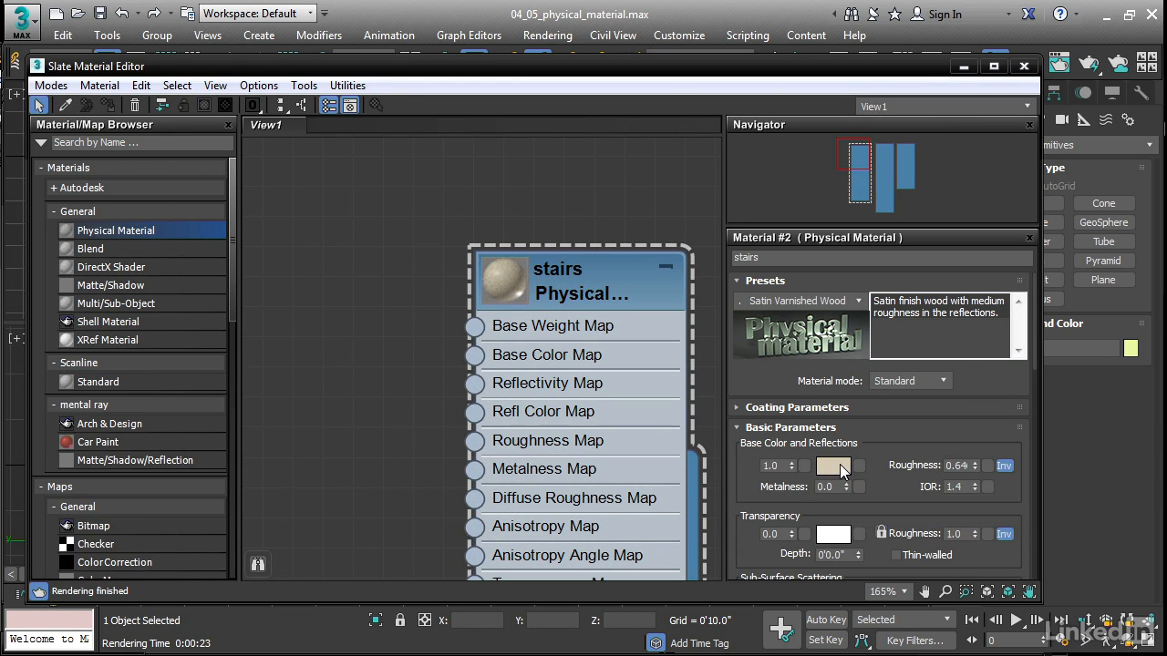
Lower the base colour's Value slider to a deep olive brown and confirm
left_click(831, 467)
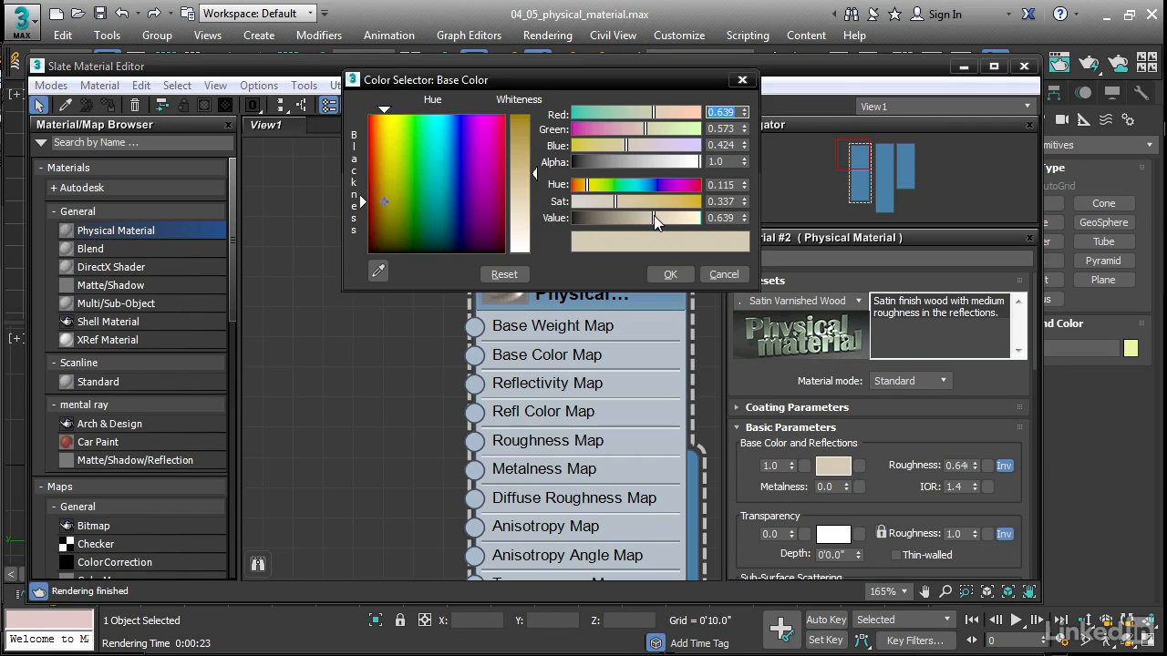
left_click_drag(652, 217, 653, 217)
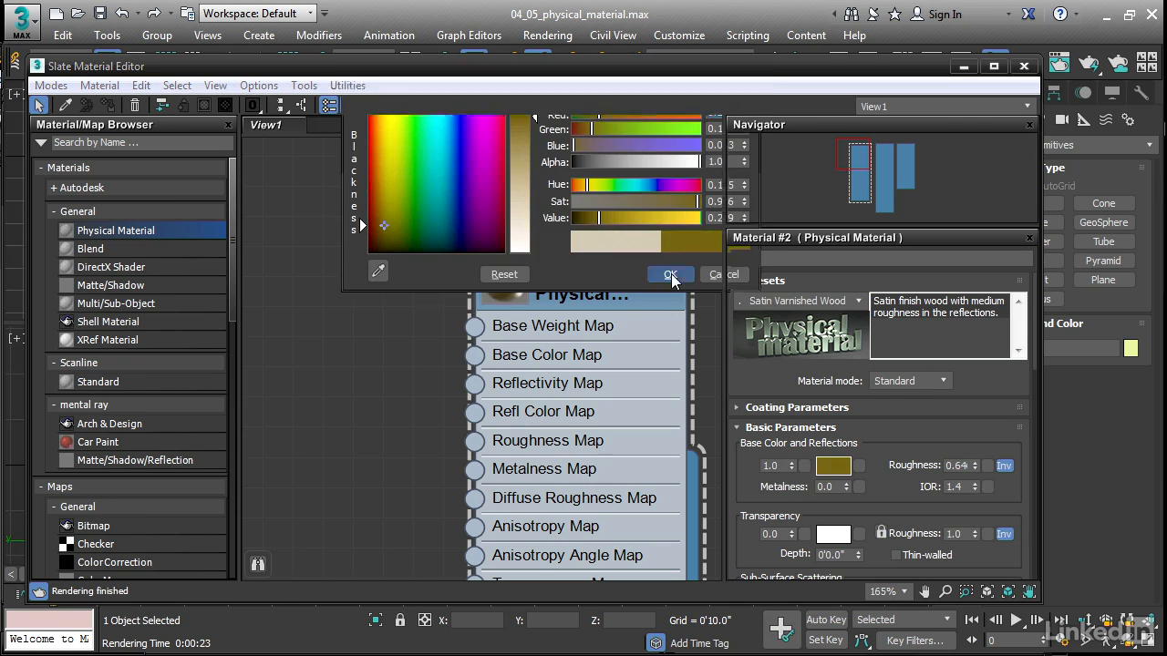
left_click(671, 274)
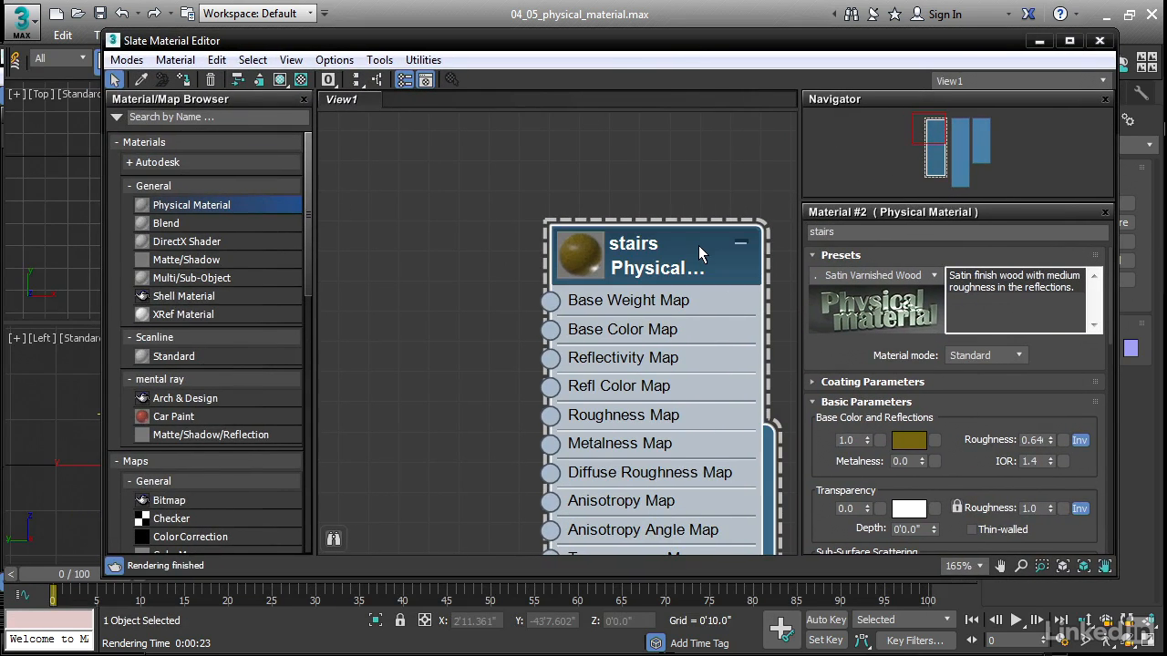
mouse_move(184, 80)
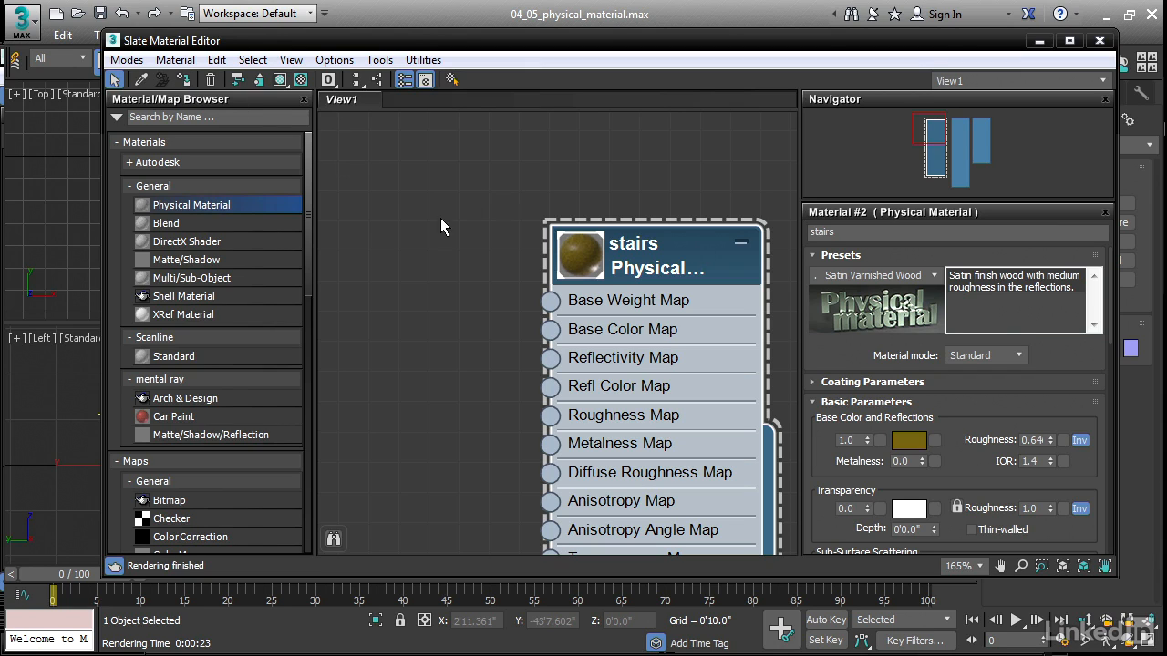
mouse_move(397, 222)
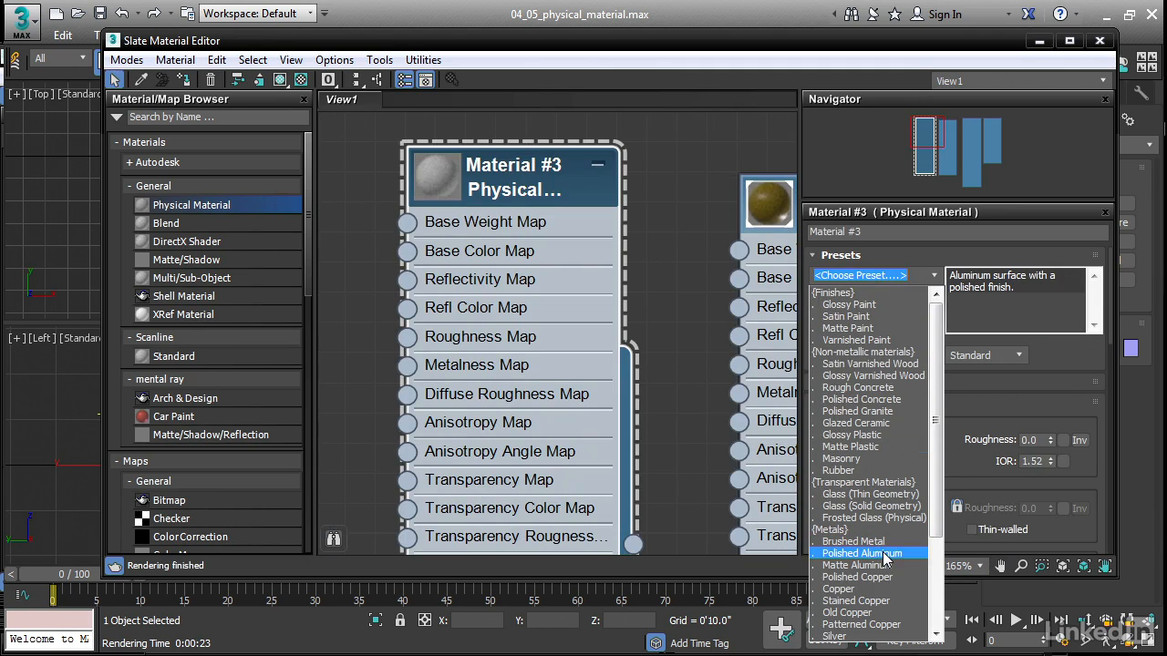
Apply the Polished Aluminum preset, enable Show Background in Preview, and minimize the editor
left_click(860, 554)
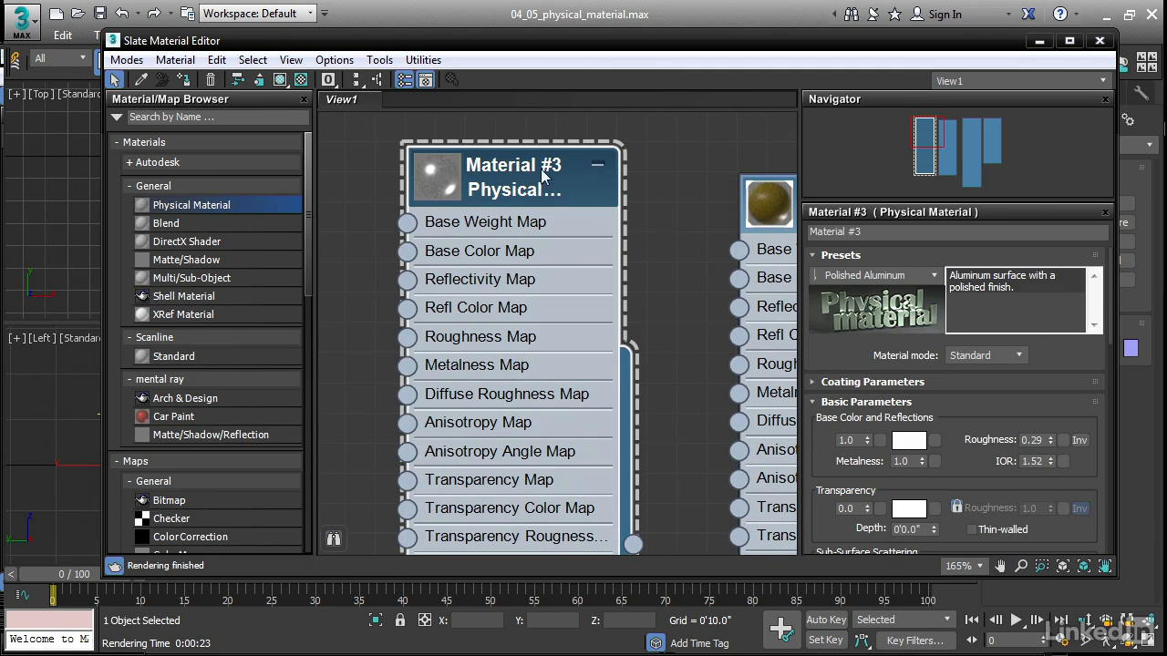
mouse_move(438, 180)
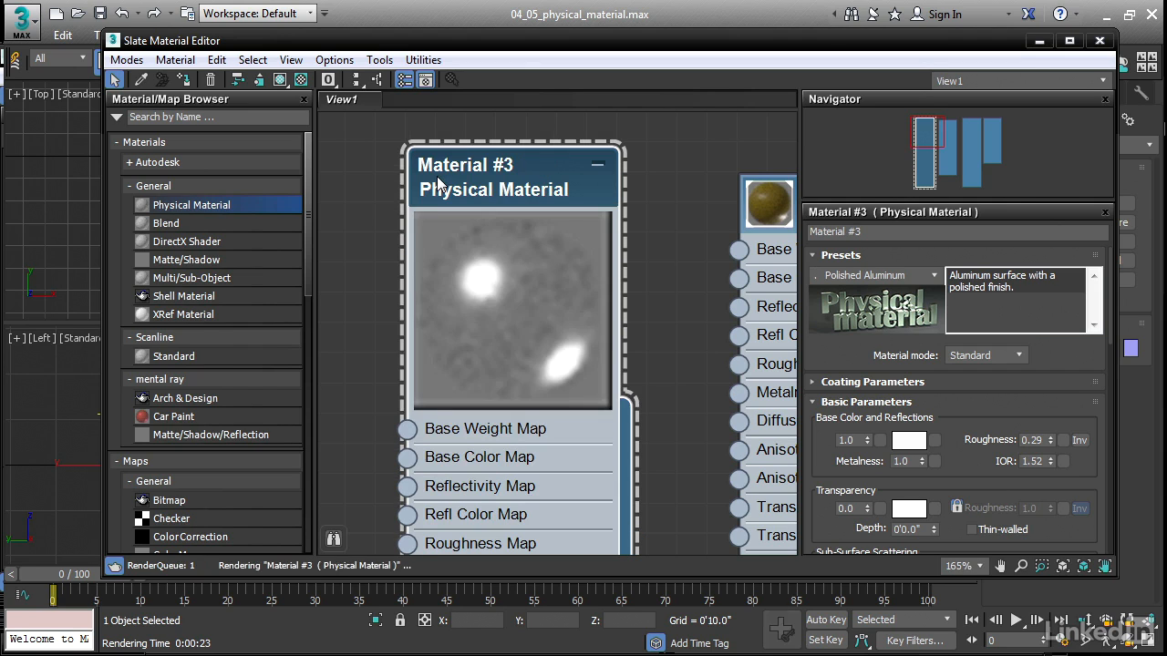
right_click(492, 179)
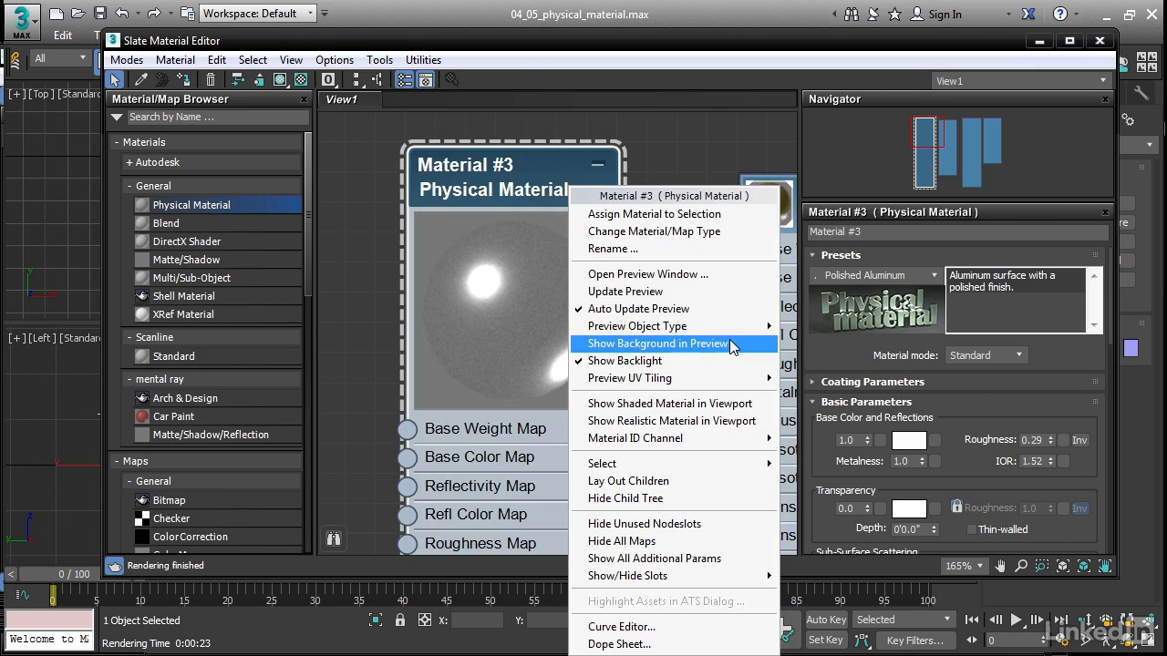
left_click(656, 343)
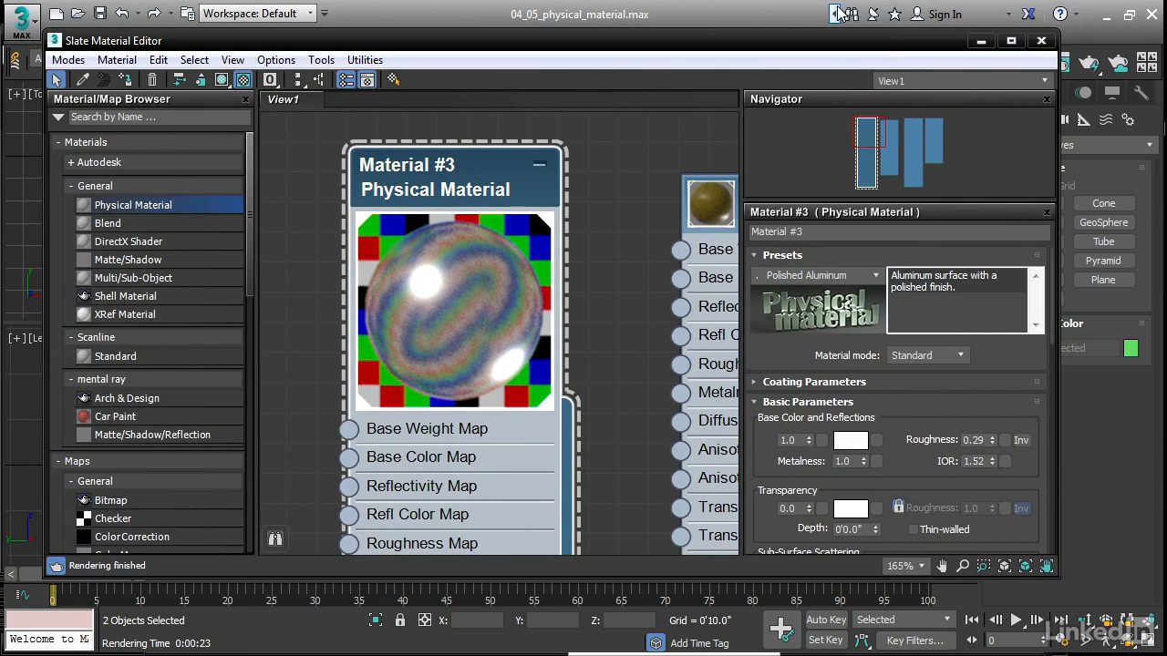
left_click(1041, 40)
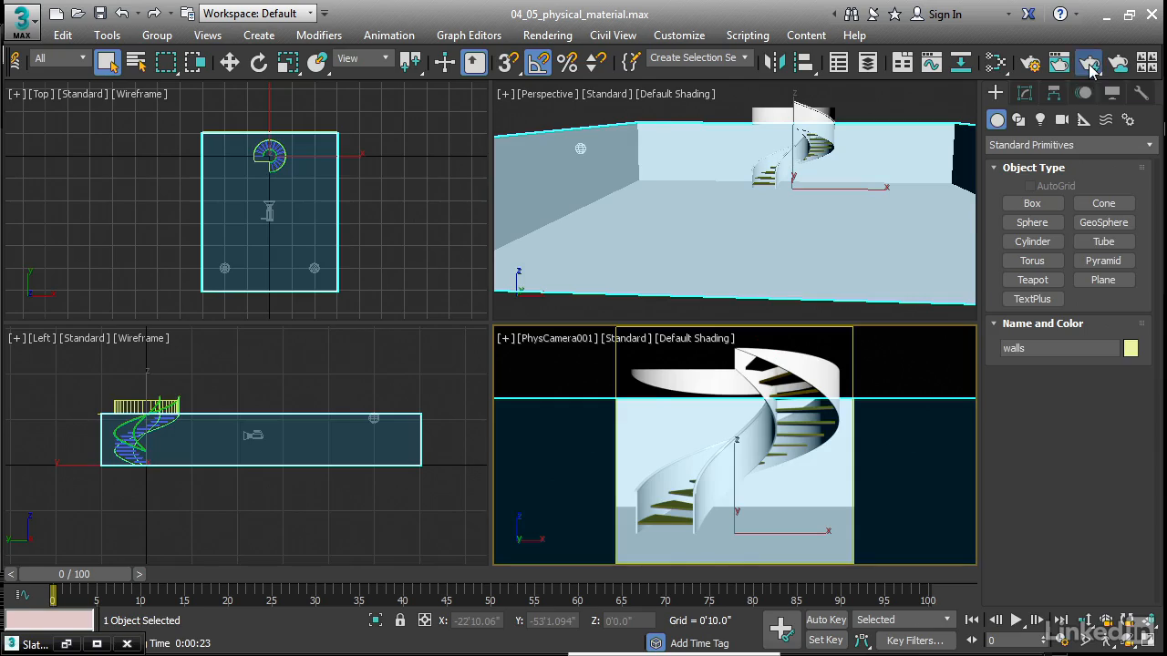
Render the PhysCamera001 view of the spiral staircase with Render Production
left_click(1087, 62)
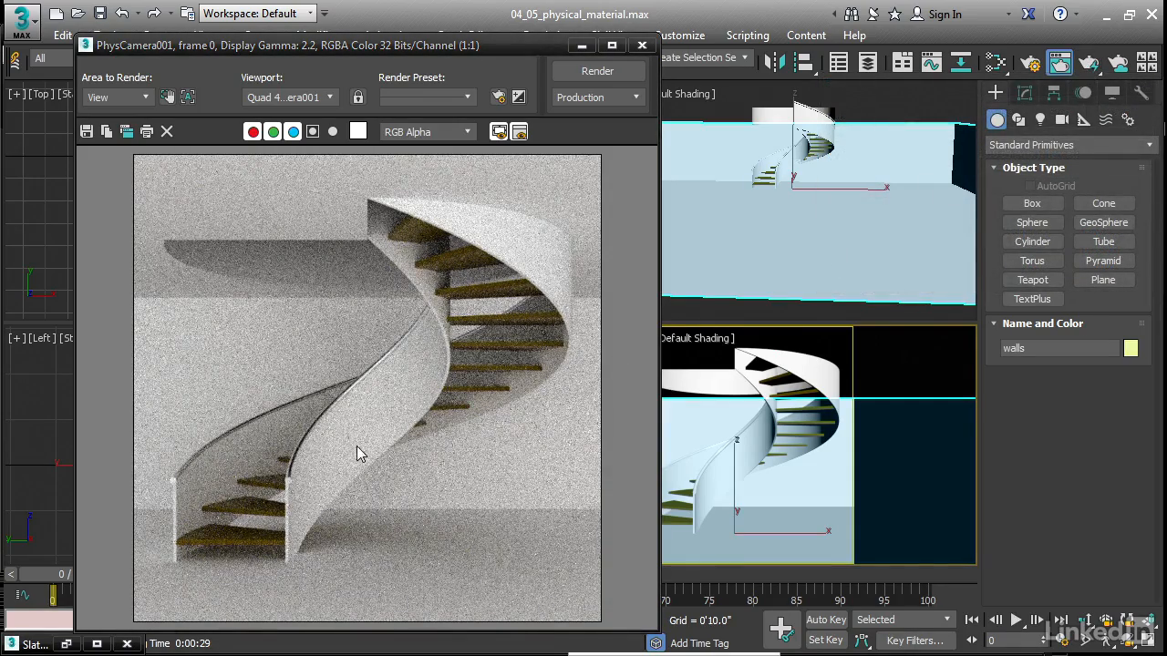
mouse_move(423, 343)
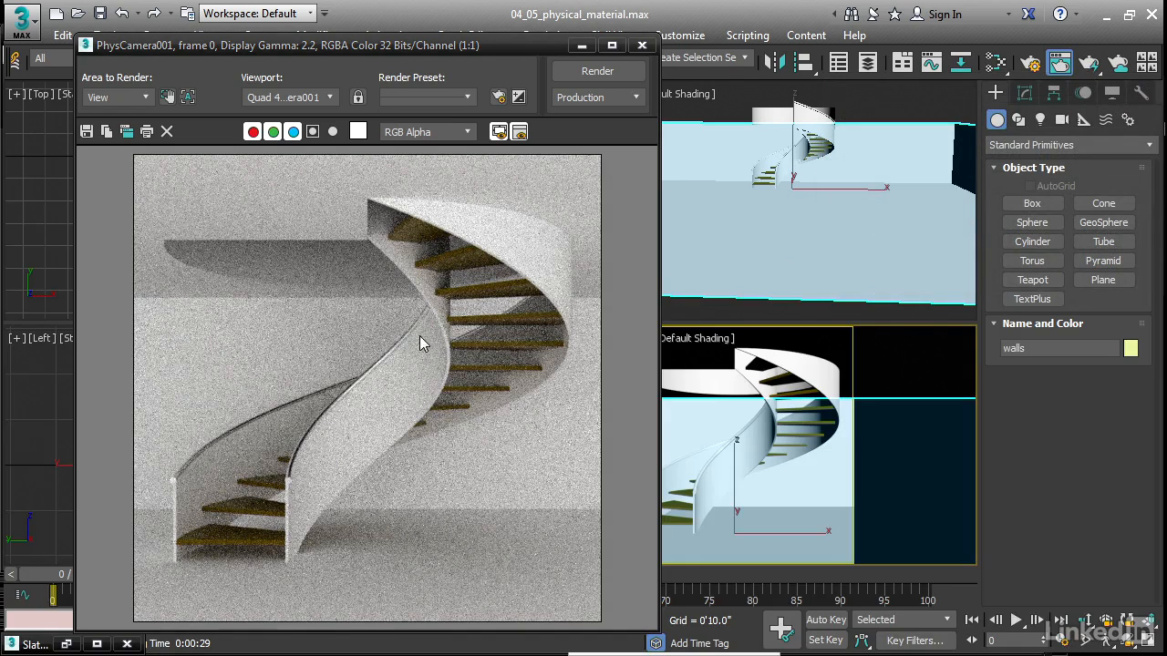
mouse_move(329, 465)
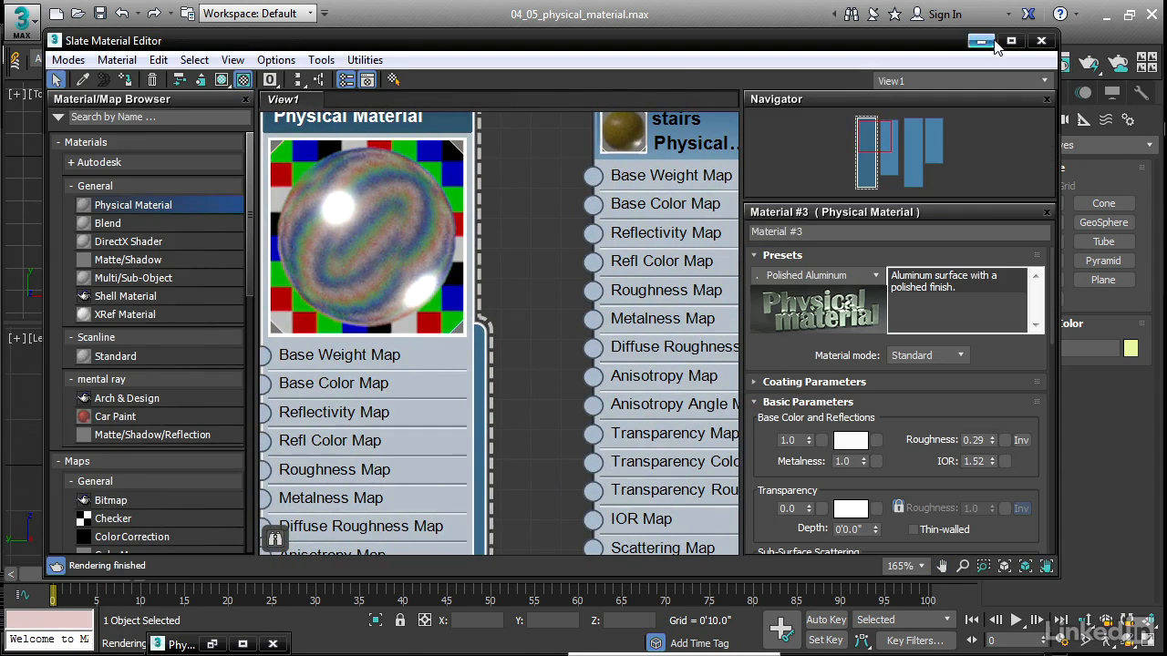
Maximize the editor and alternate between the stairs and Material #3 nodes to compare Metalness values
left_click(980, 40)
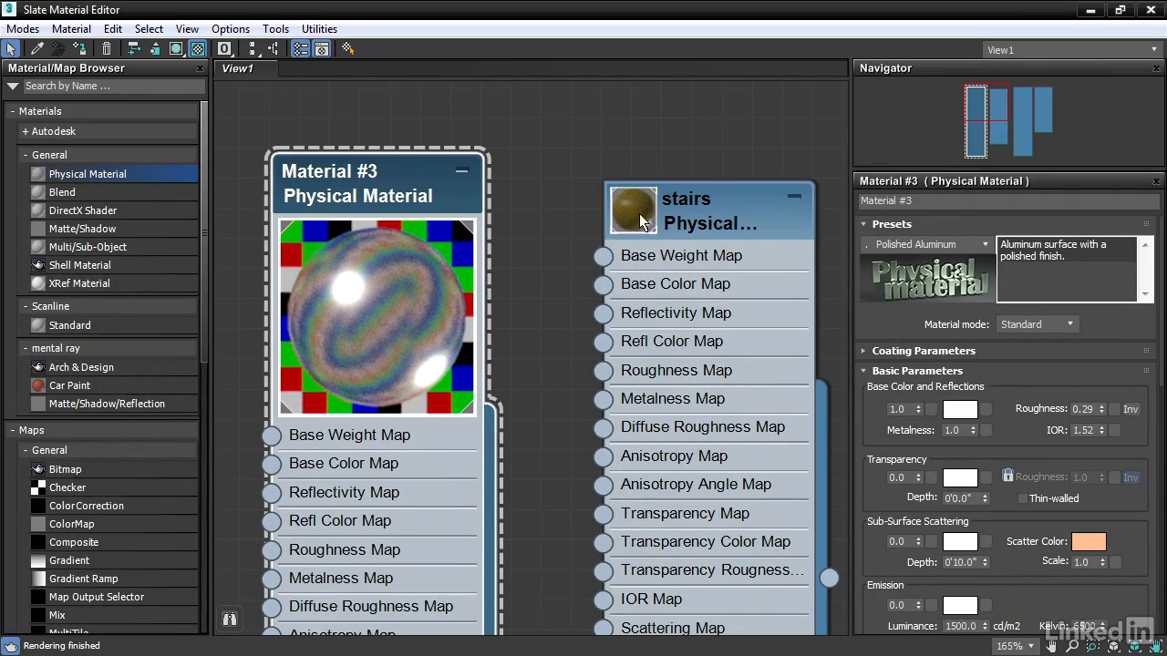
left_click(707, 212)
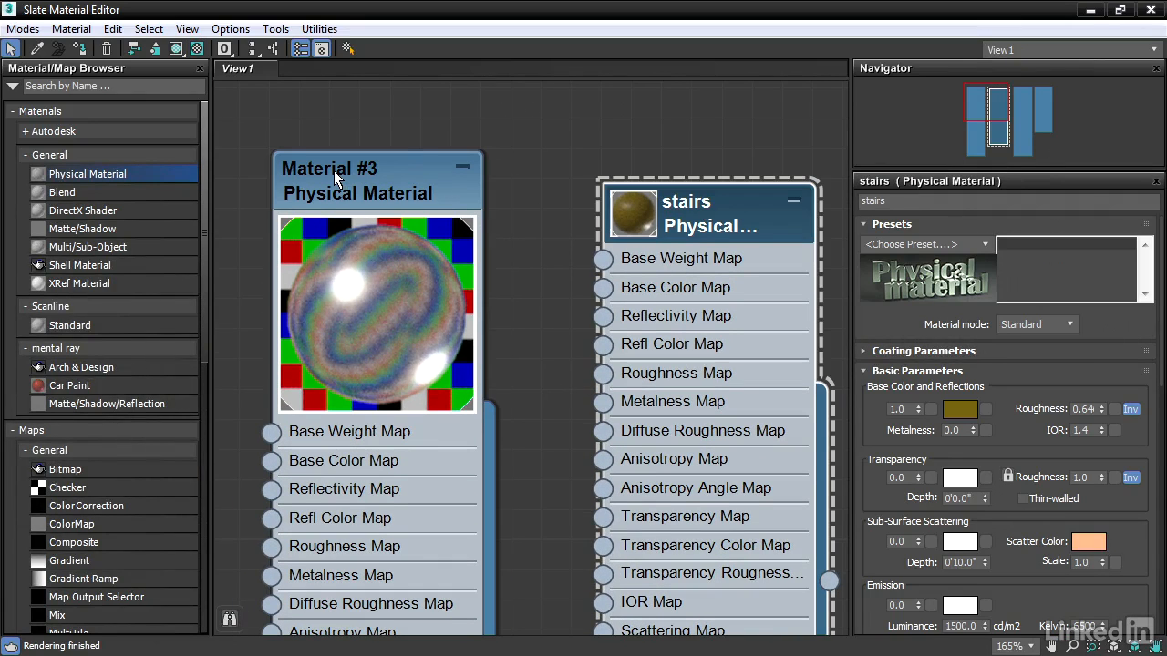
left_click(355, 180)
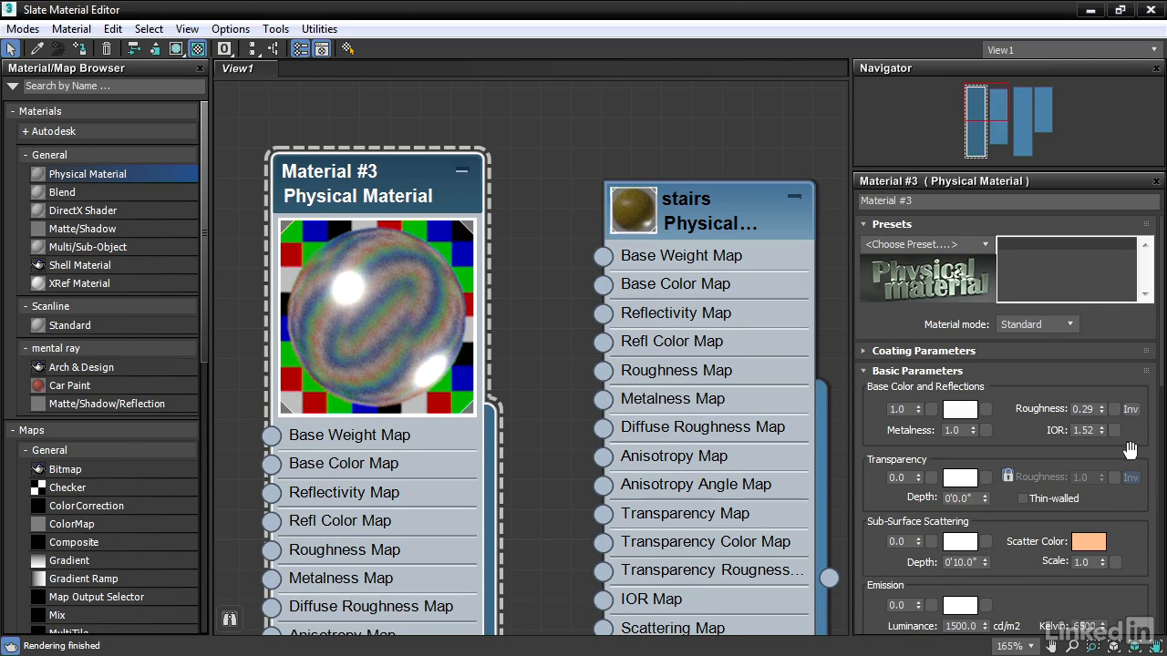
mouse_move(1108, 514)
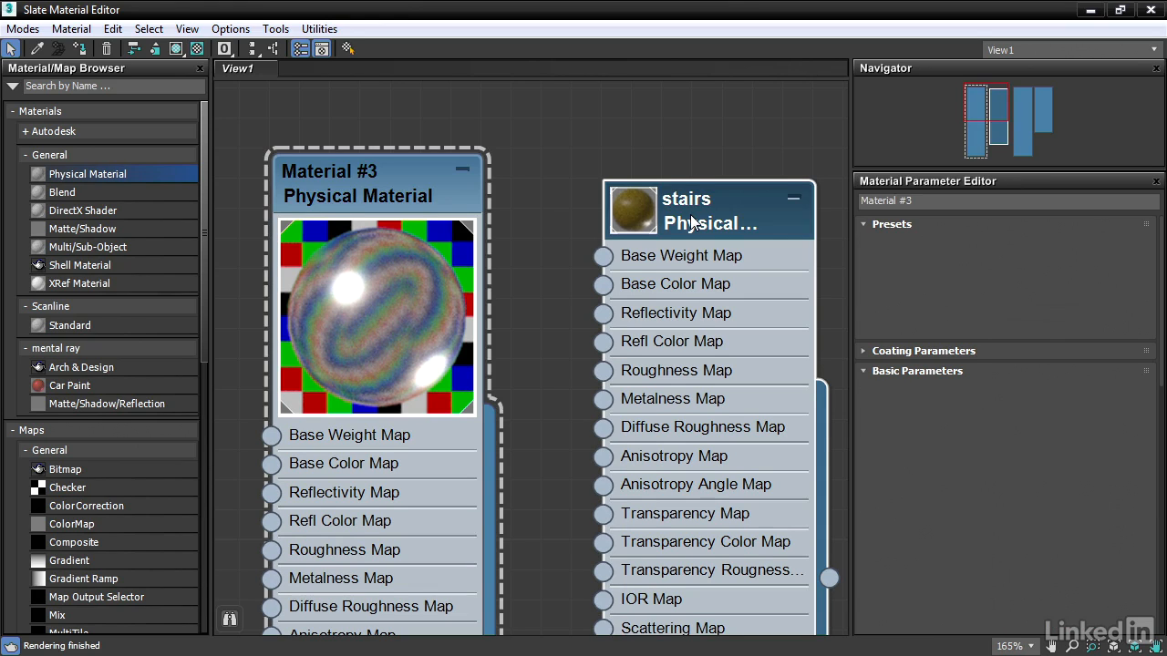
left_click(693, 210)
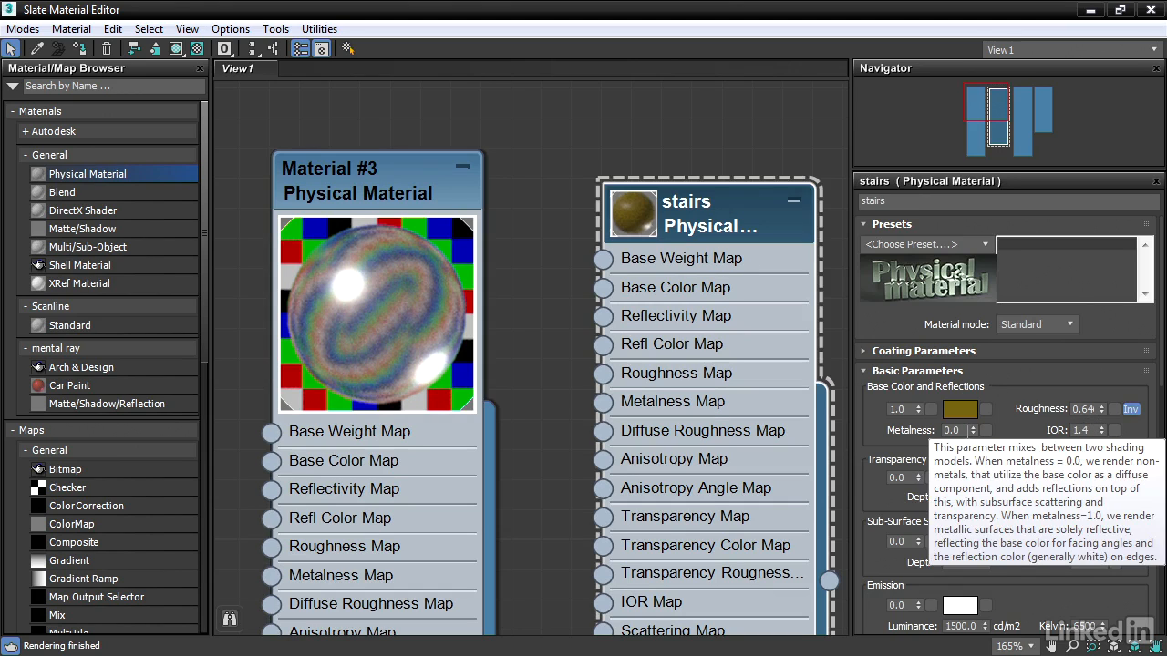
left_click(328, 169)
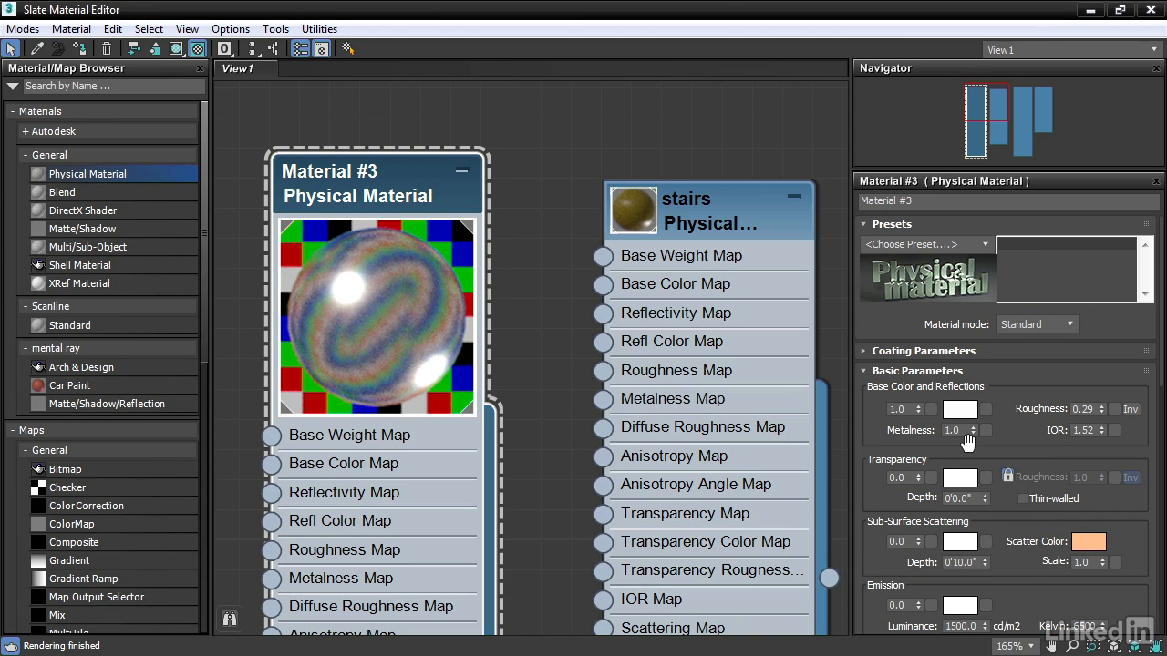
mouse_move(1090, 392)
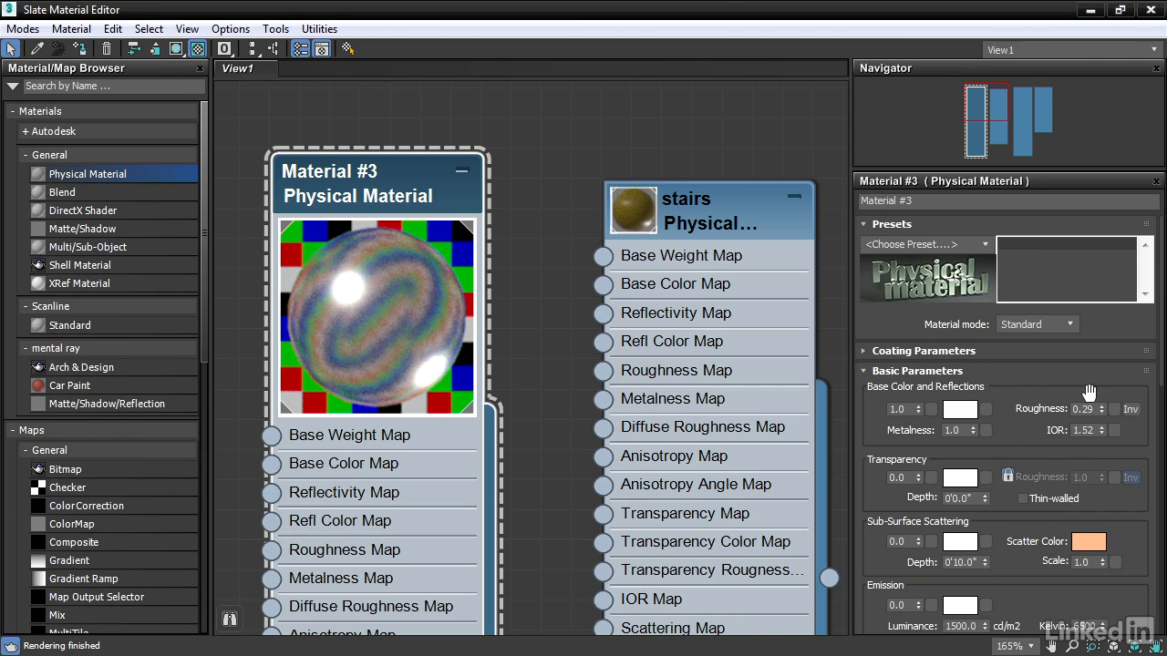
mouse_move(328, 296)
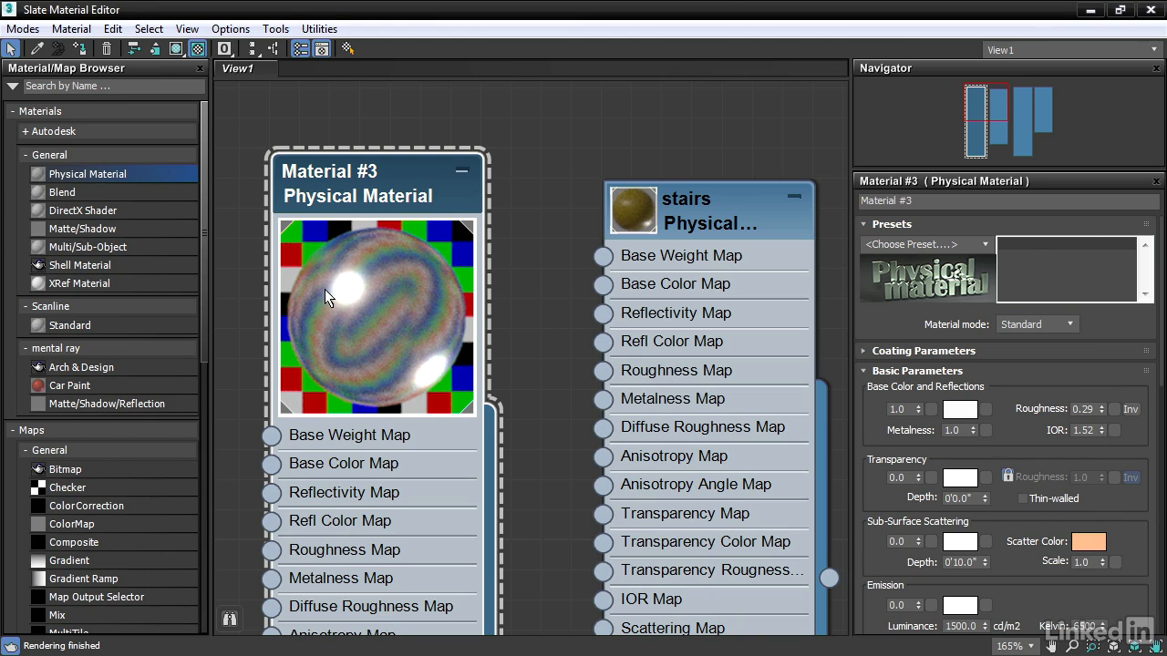
mouse_move(820, 391)
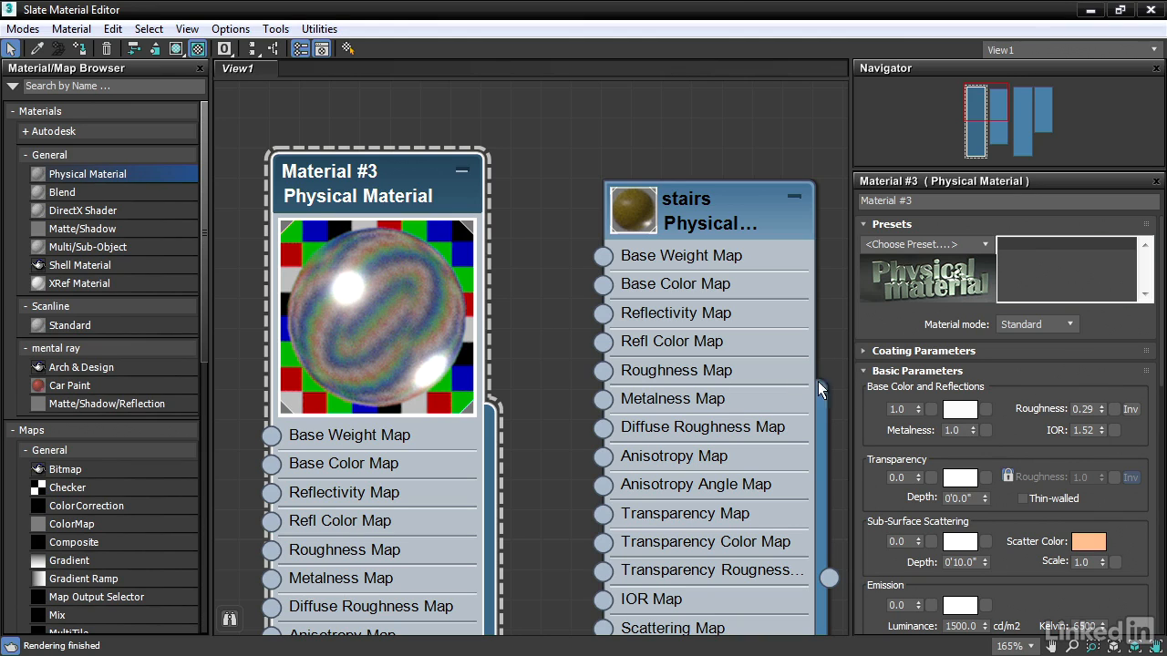
mouse_move(1085, 408)
type("0")
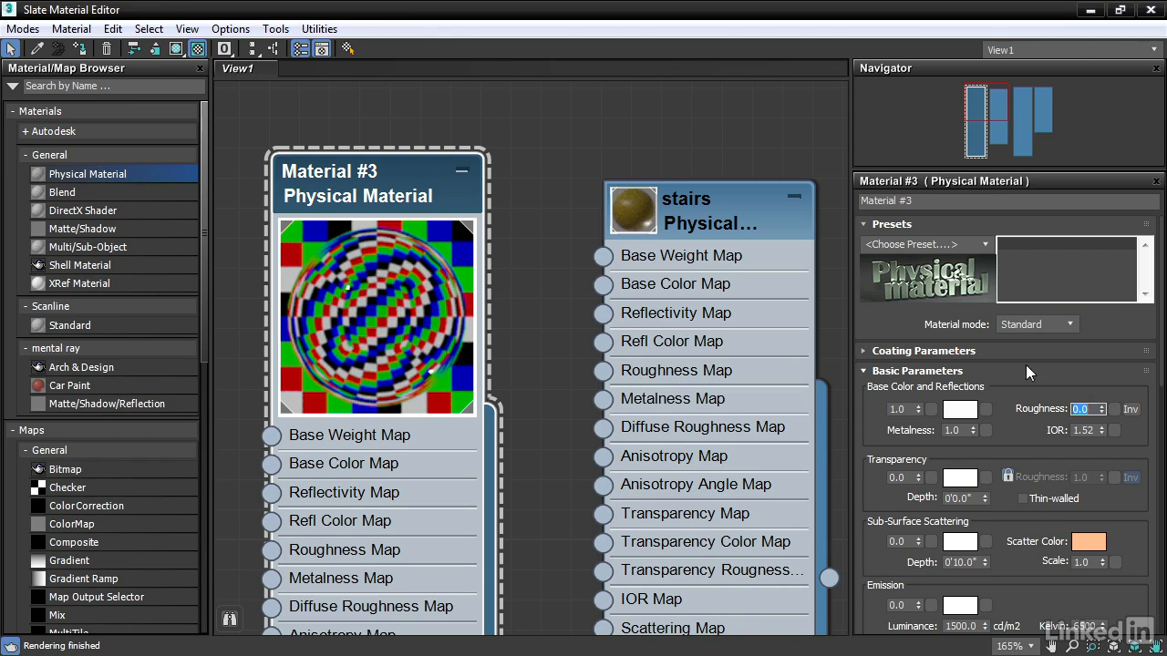
mouse_move(761, 405)
type("1")
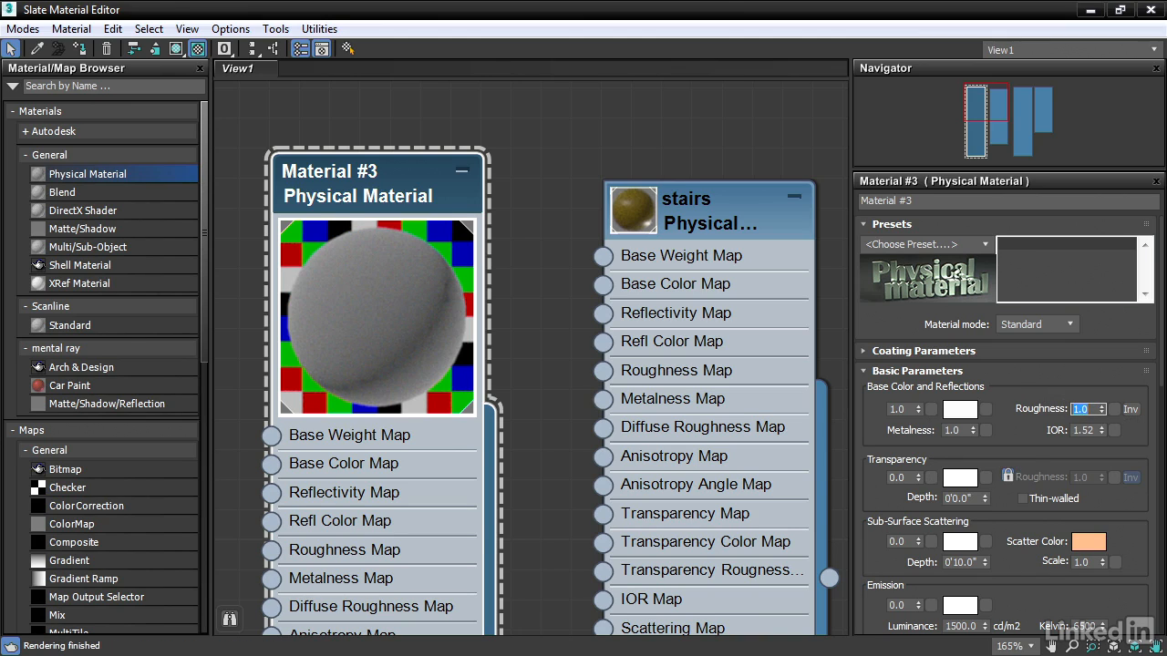
mouse_move(441, 303)
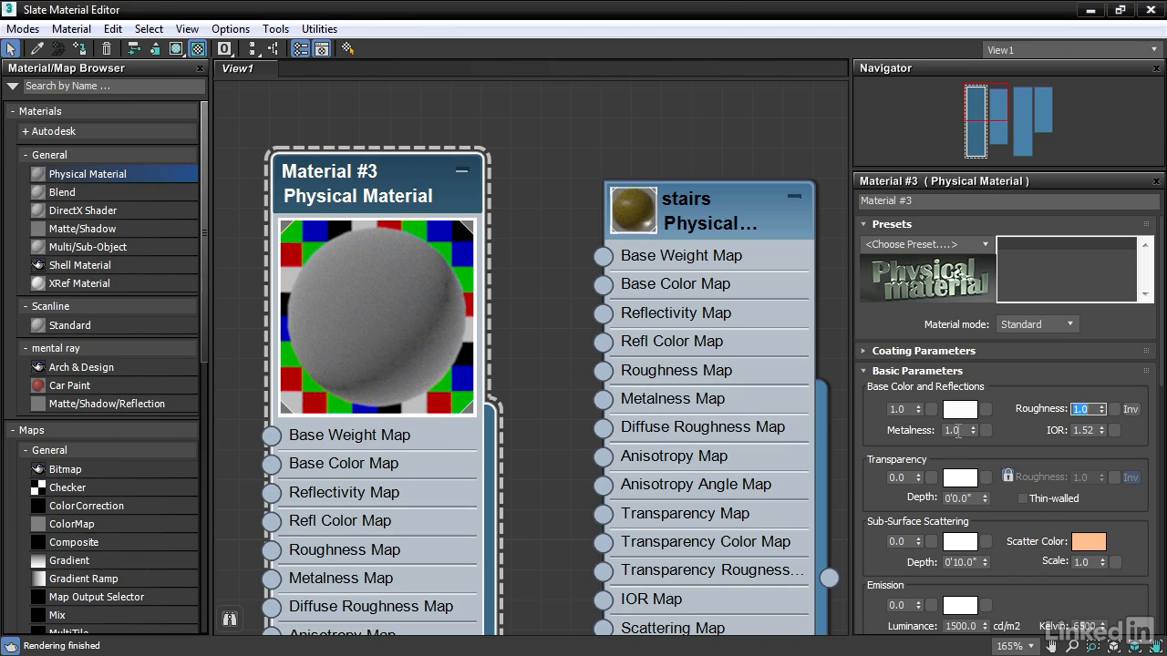
Begin editing Material #3's Metalness spinner, currently at 1.0
left_click(951, 430)
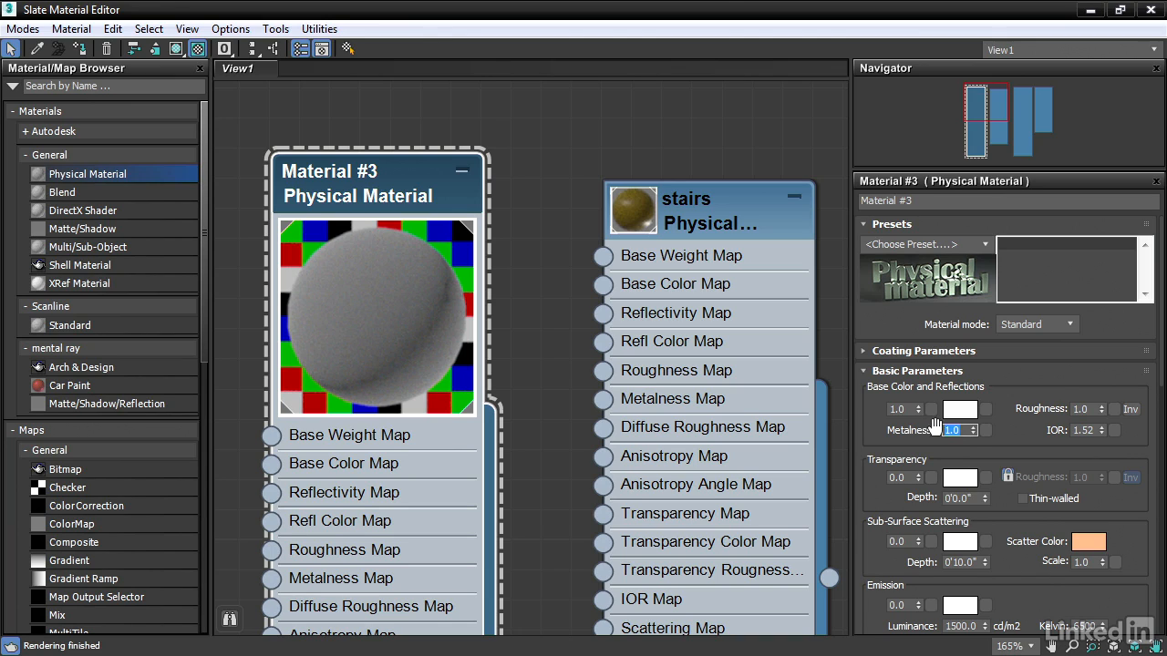
mouse_move(1010, 412)
type("0.1")
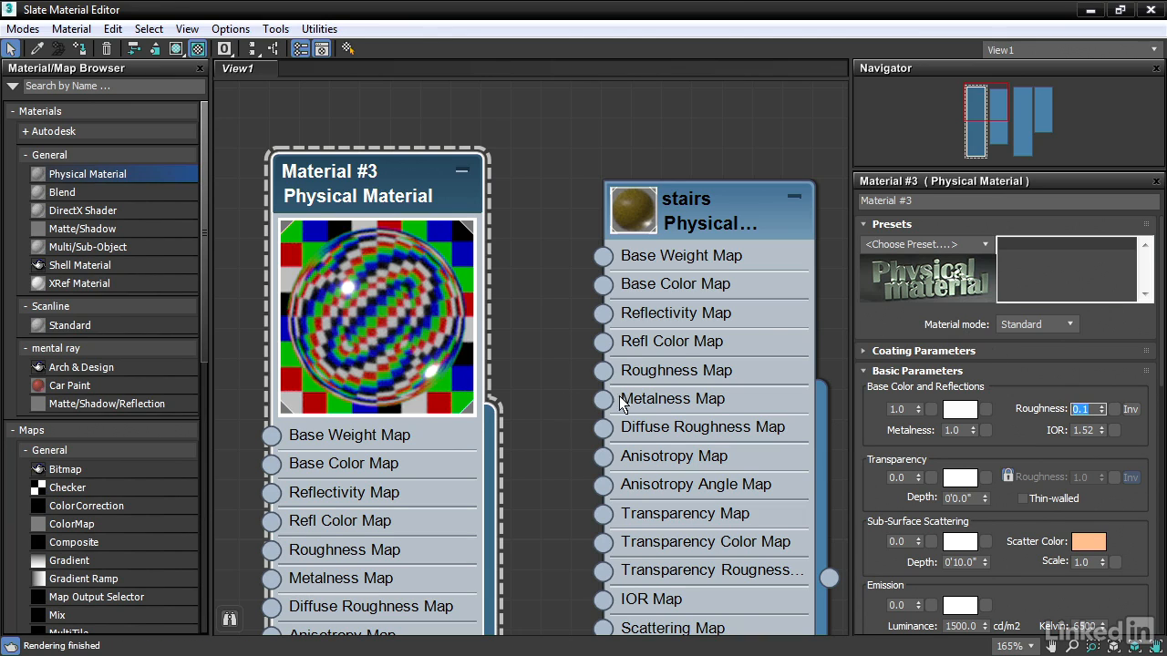
mouse_move(1030, 459)
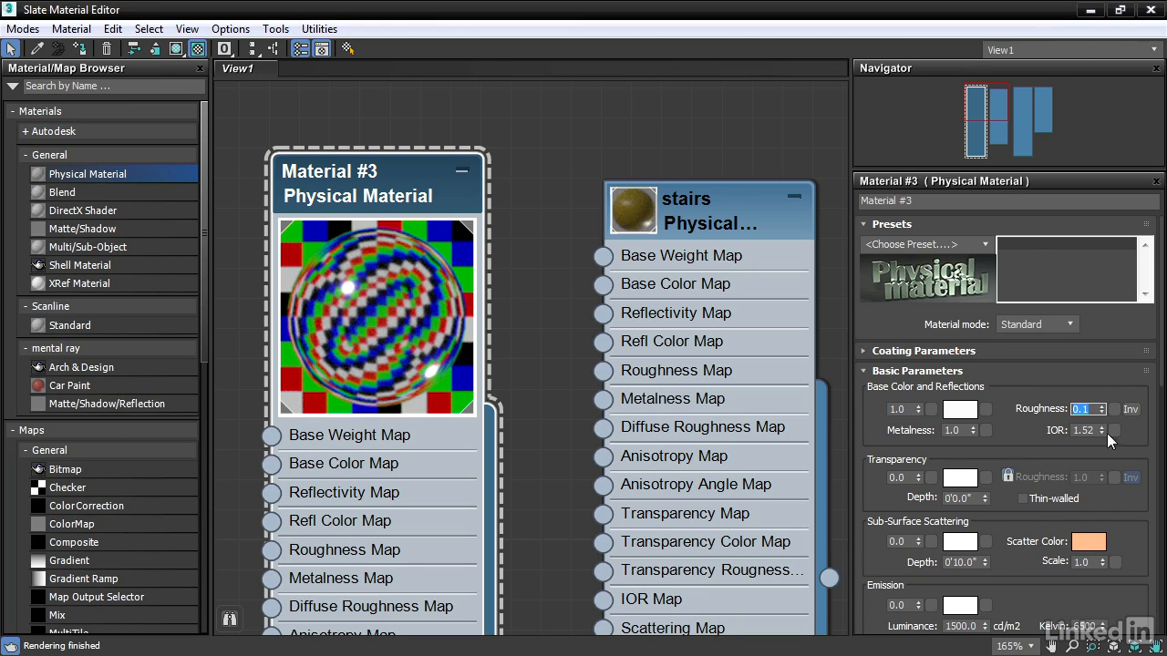
mouse_move(1028, 441)
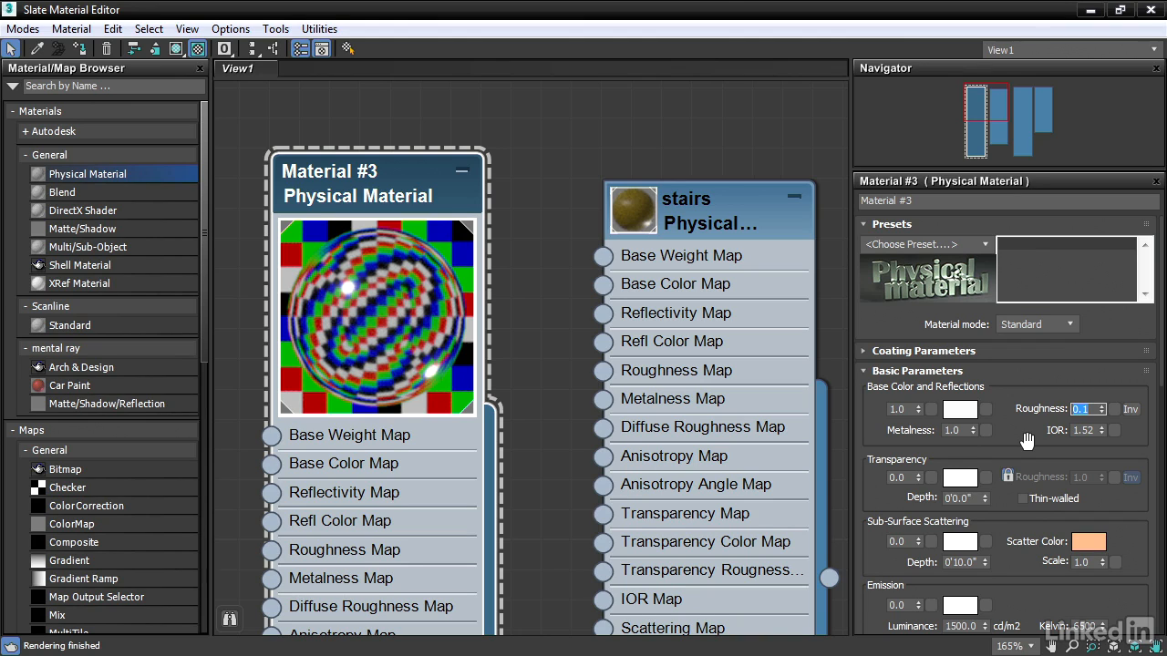
mouse_move(959, 330)
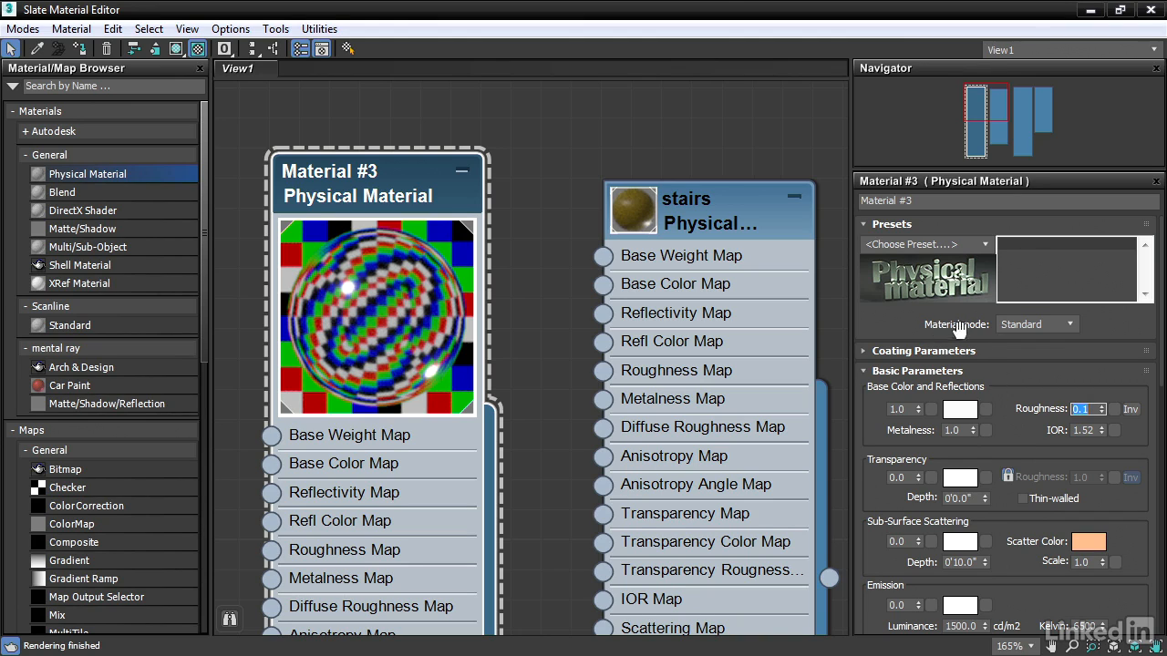
Change Material #3's material mode from Standard to Advanced
left_click(1072, 324)
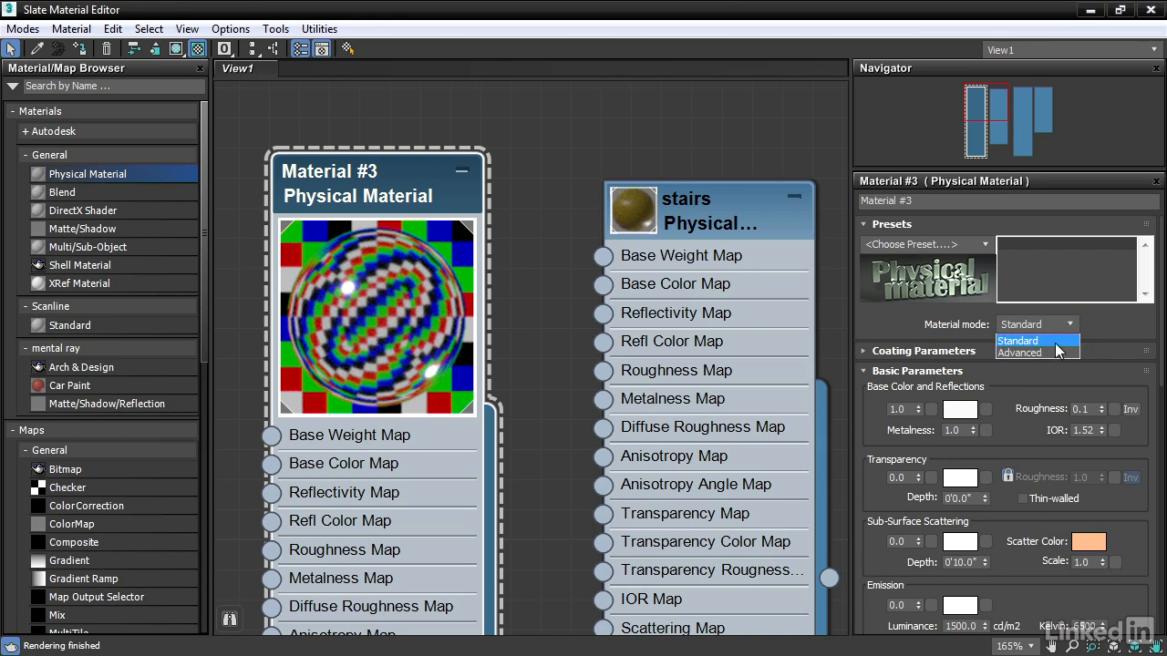
left_click(1019, 353)
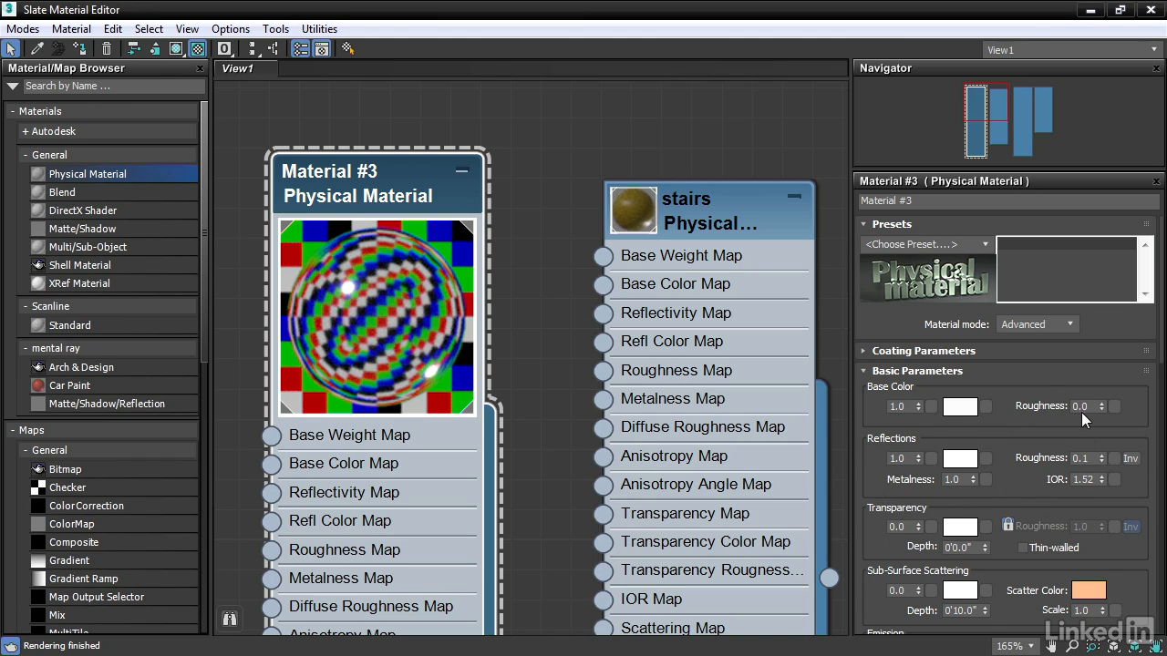
mouse_move(1097, 418)
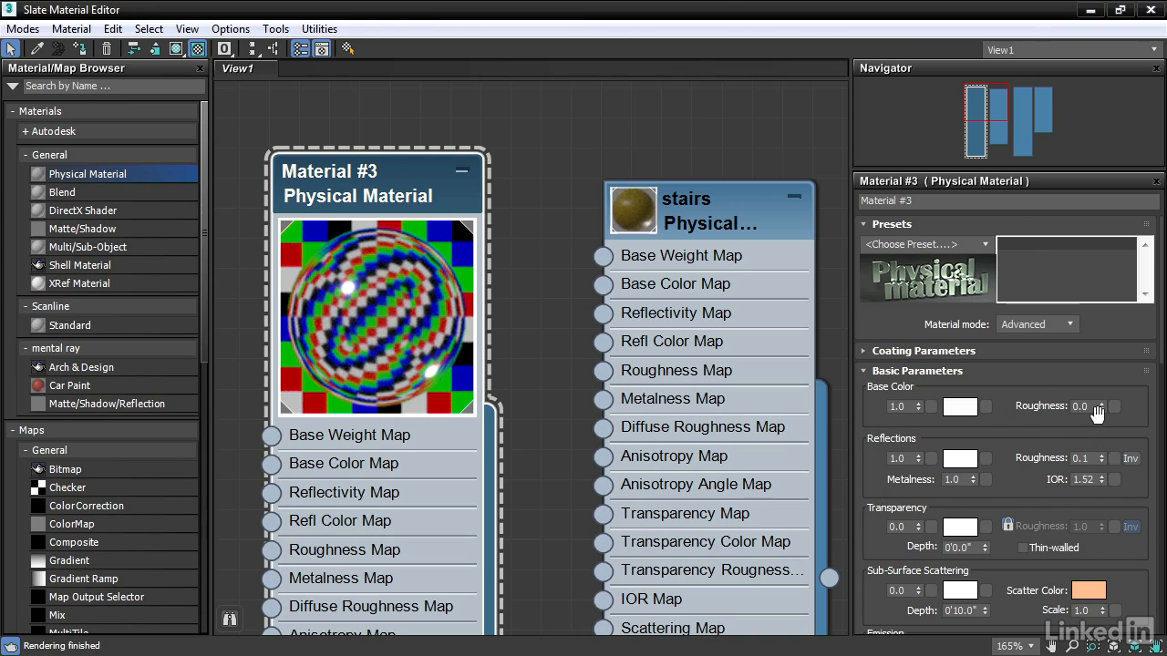
mouse_move(1039, 456)
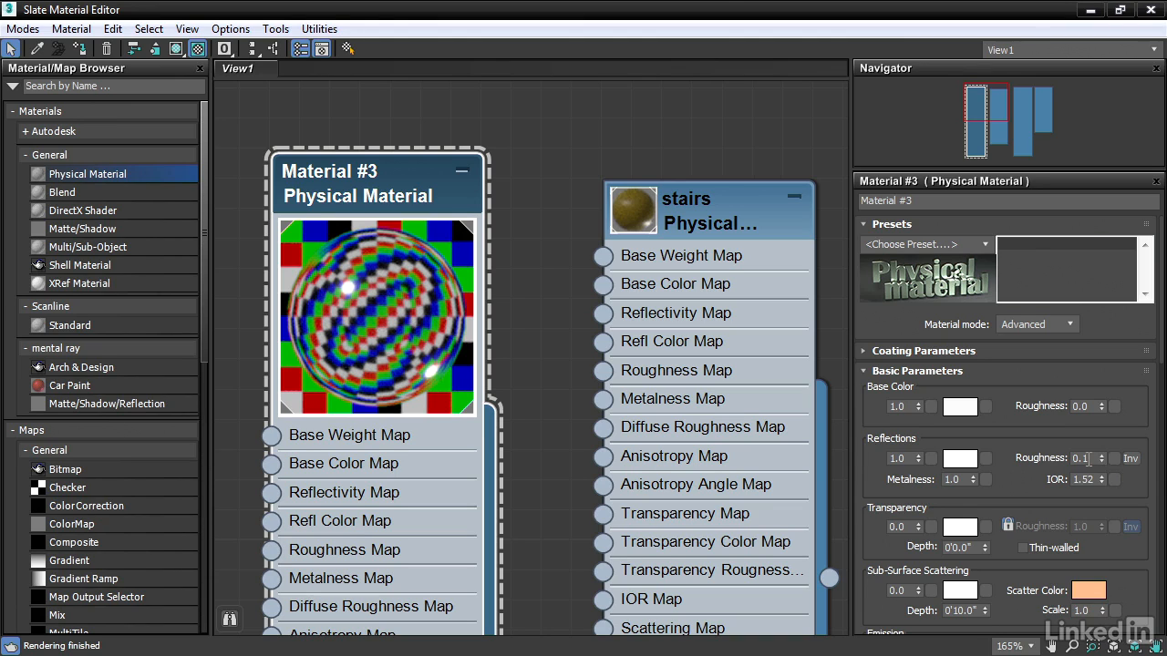
mouse_move(1089, 430)
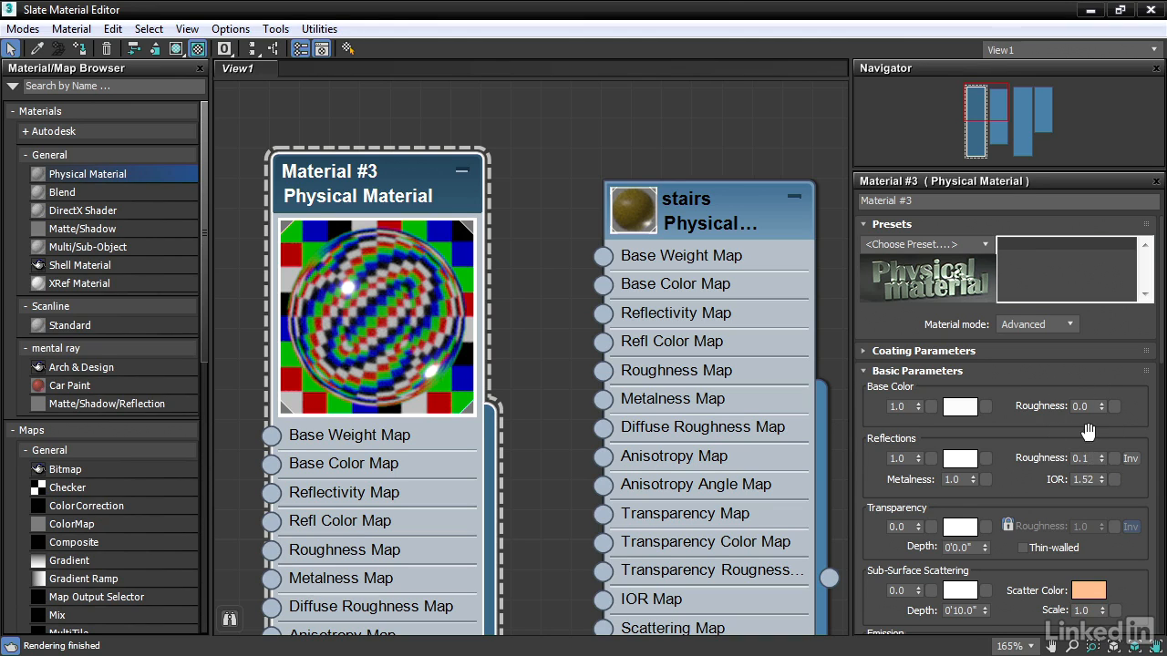
mouse_move(1098, 470)
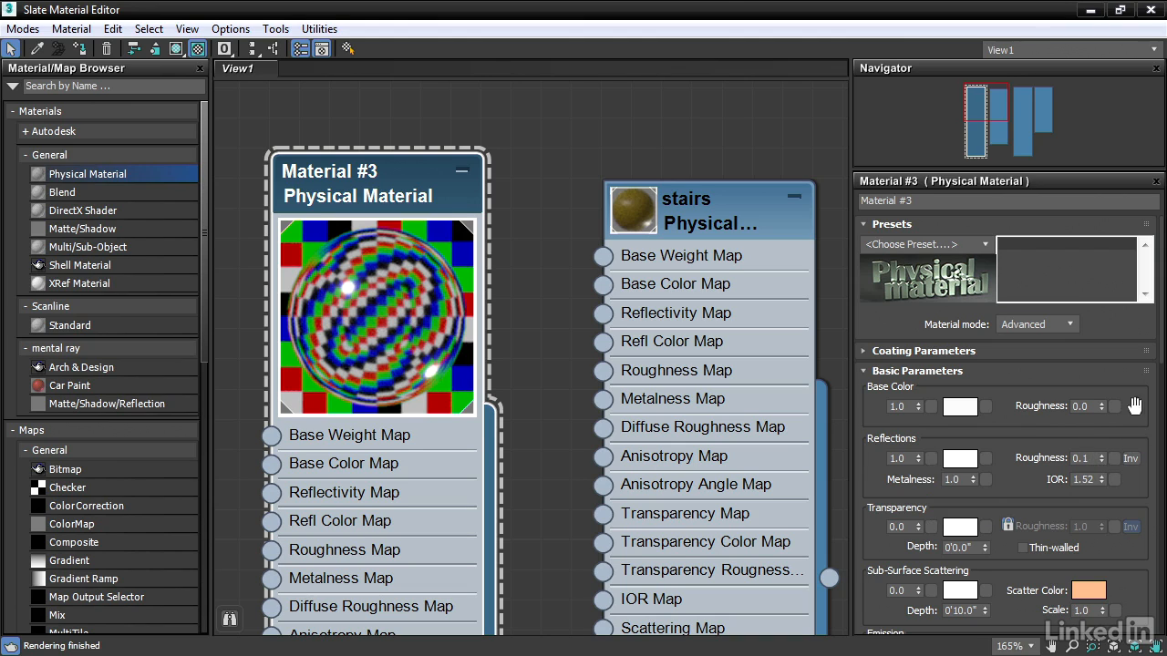
mouse_move(1127, 428)
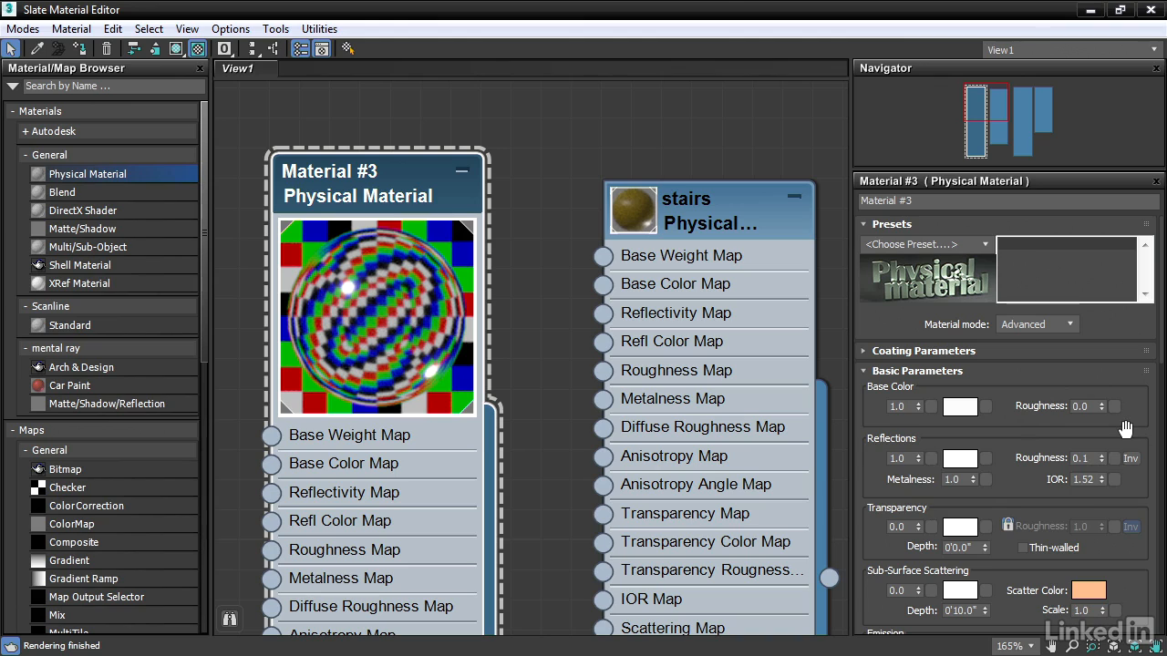
mouse_move(1123, 428)
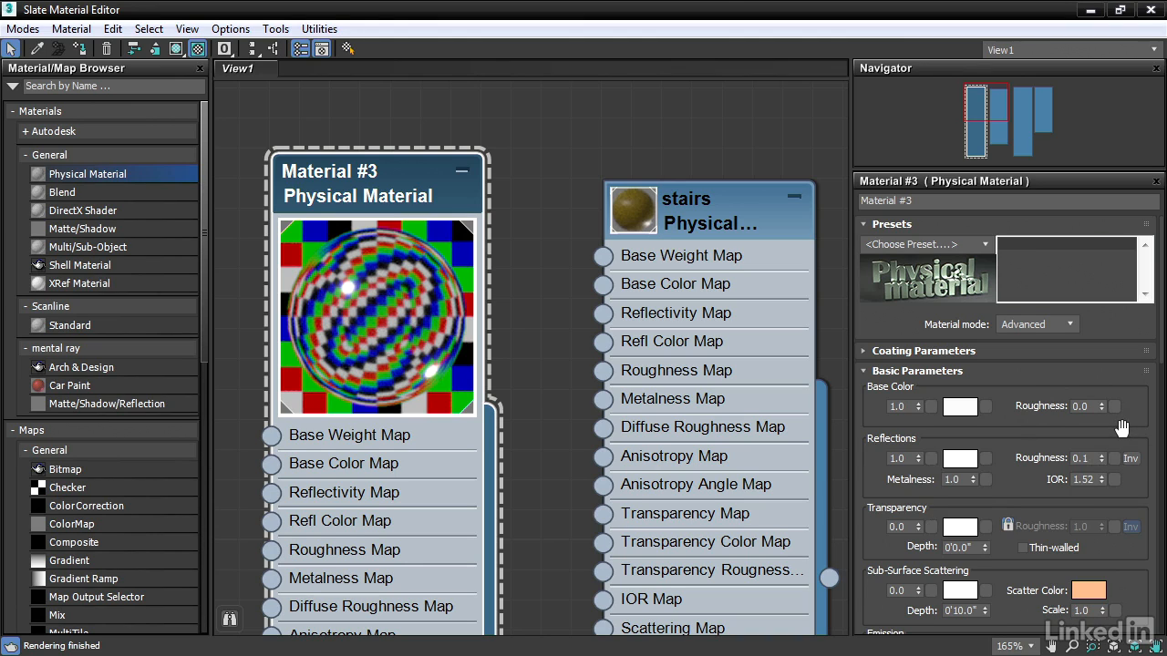
mouse_move(1067, 353)
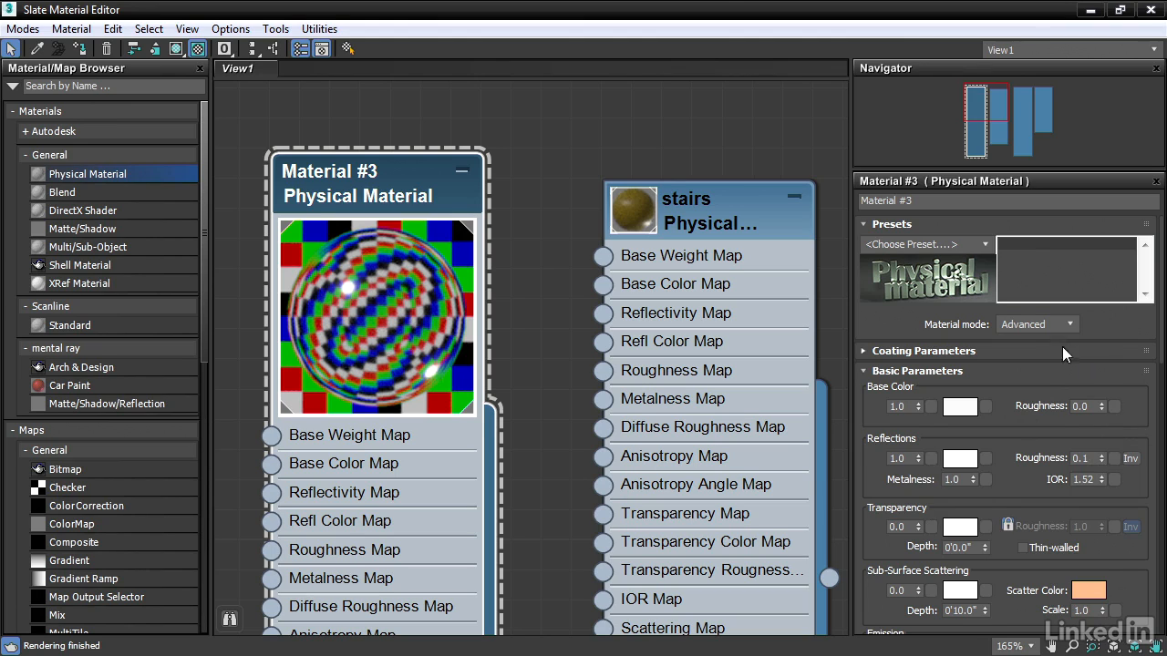
mouse_move(920, 463)
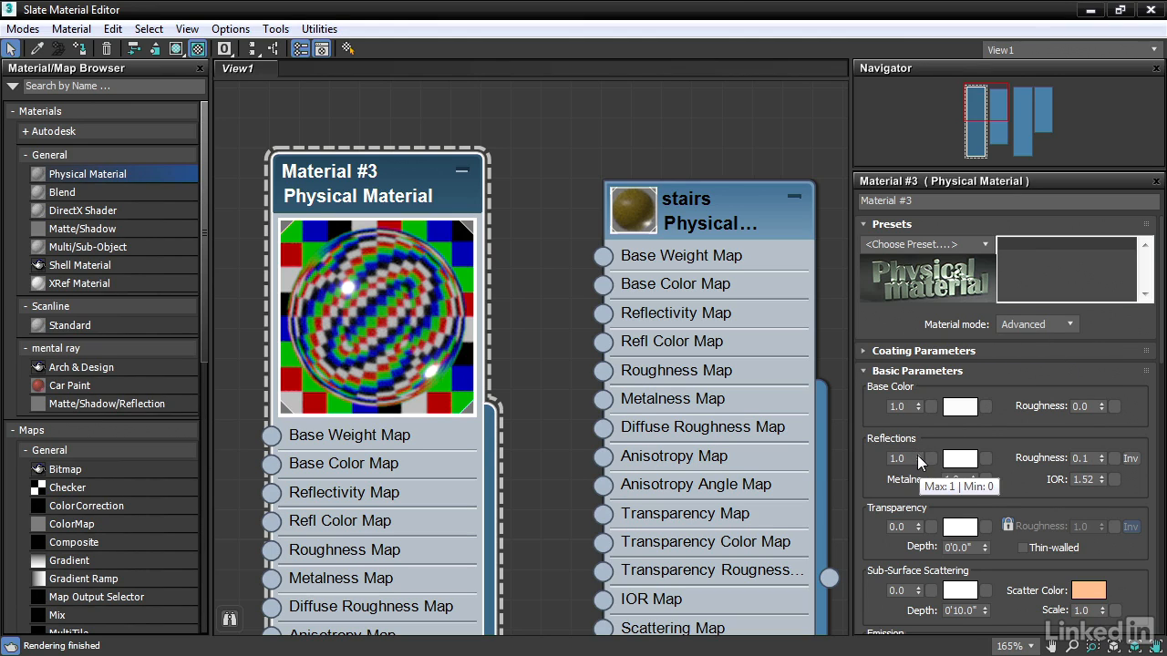
mouse_move(922, 466)
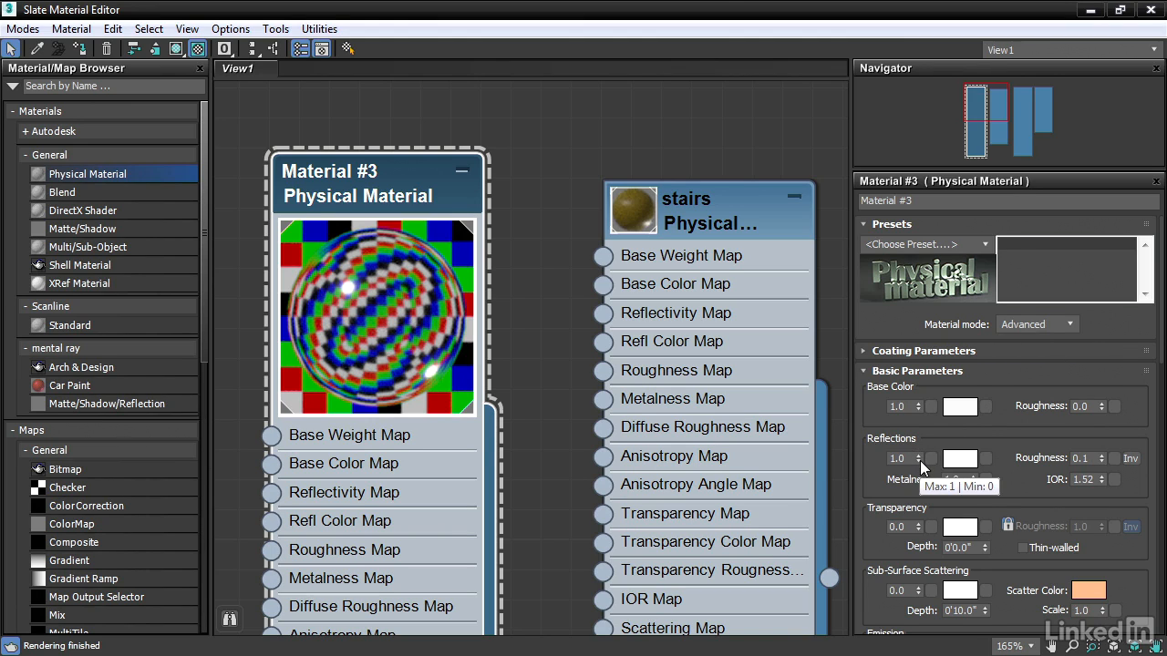
mouse_move(959, 465)
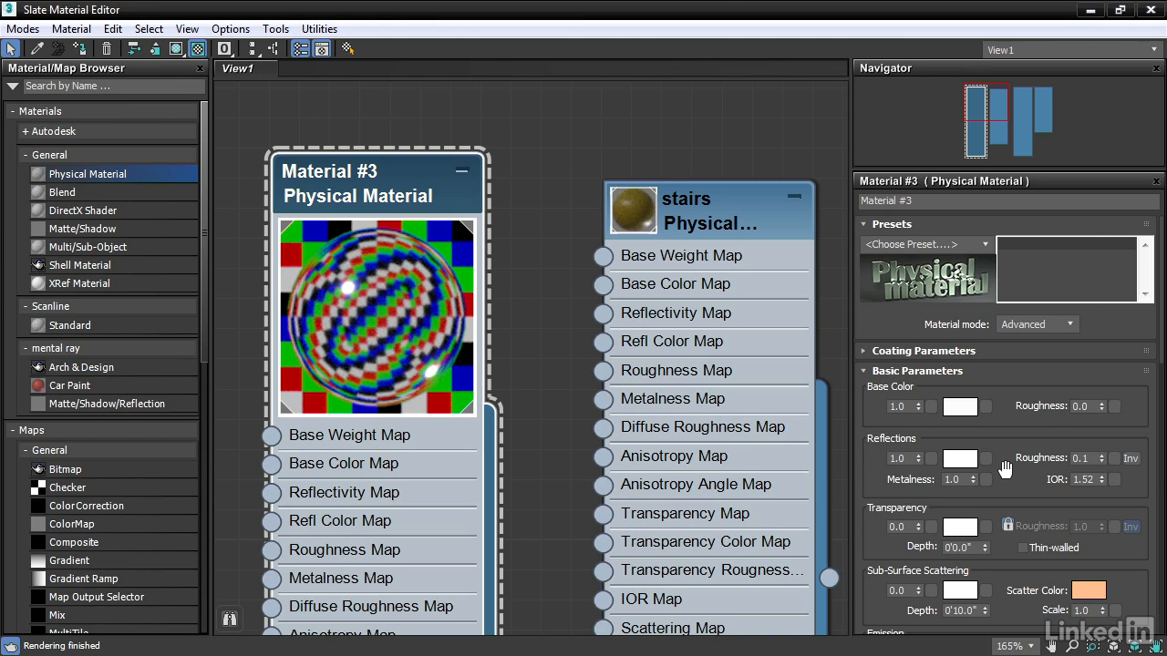
mouse_move(994, 465)
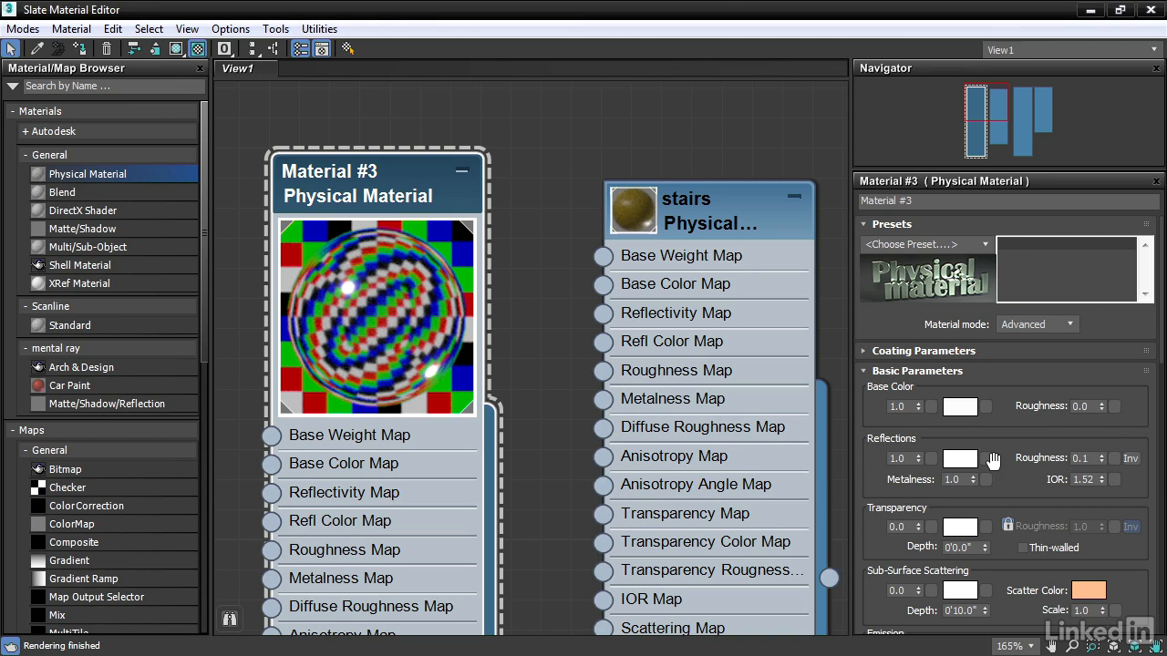